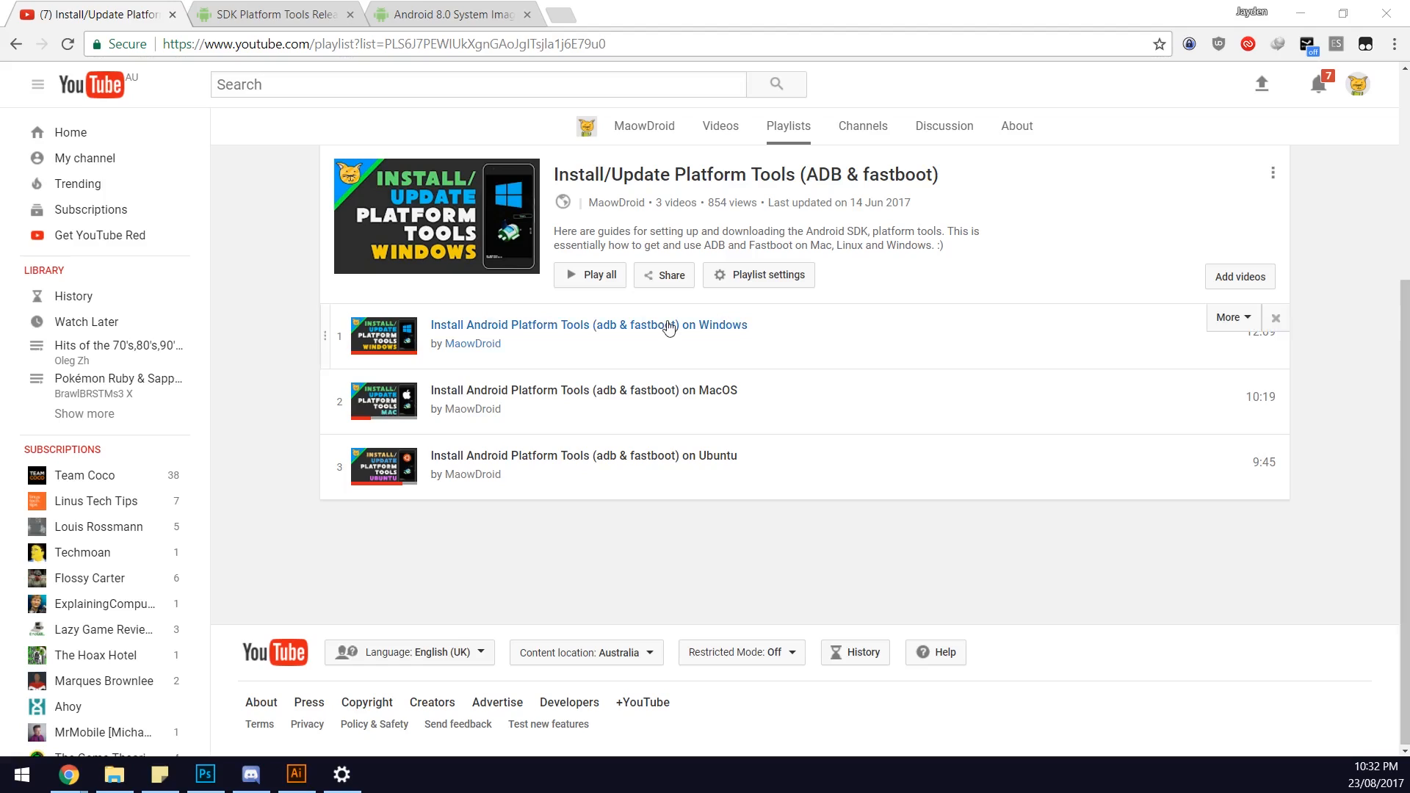
{"action": "mouse_move", "coordinate": [562, 561]}
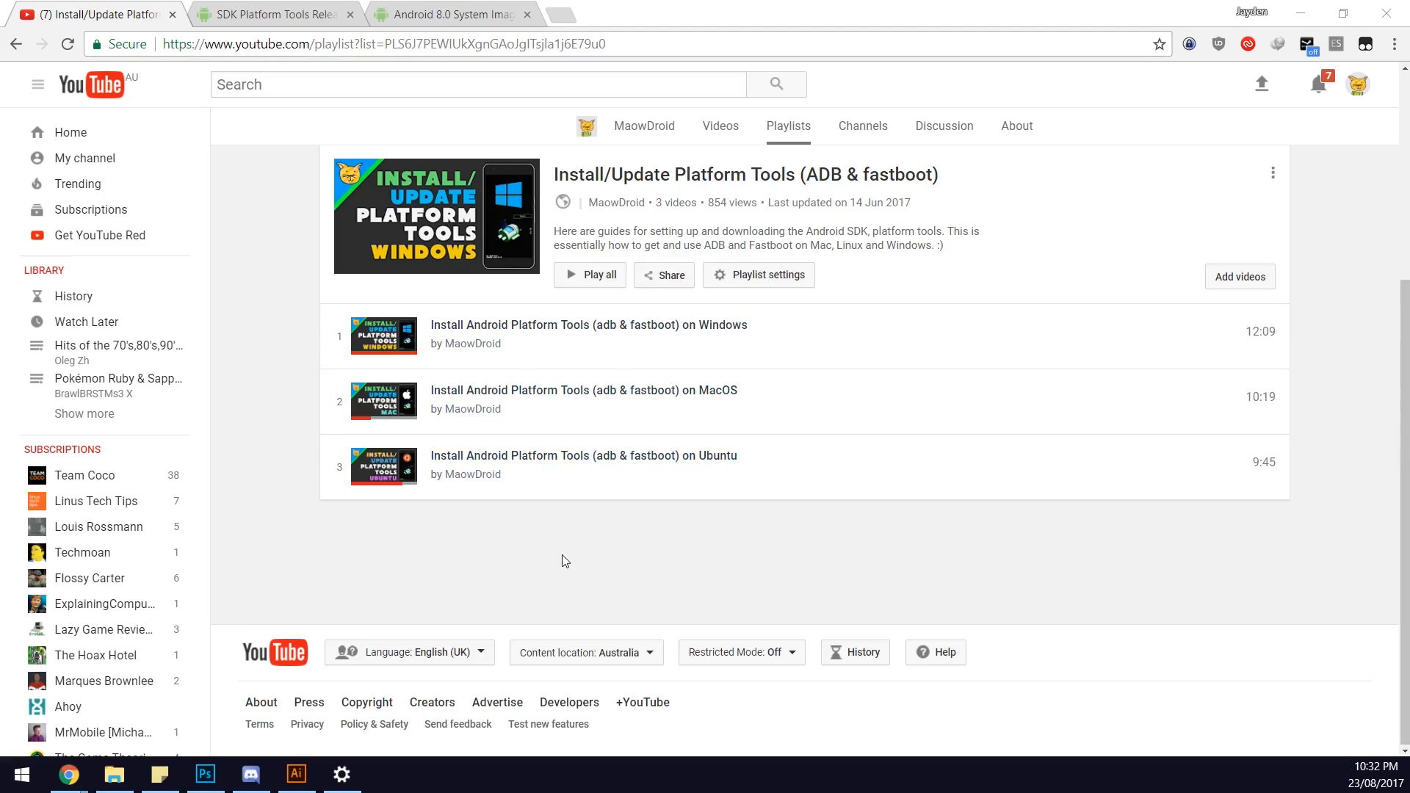
Switch to the SDK Platform Tools release notes showing Windows, Mac and Linux downloads.
{"action": "left_click", "coordinate": [274, 14]}
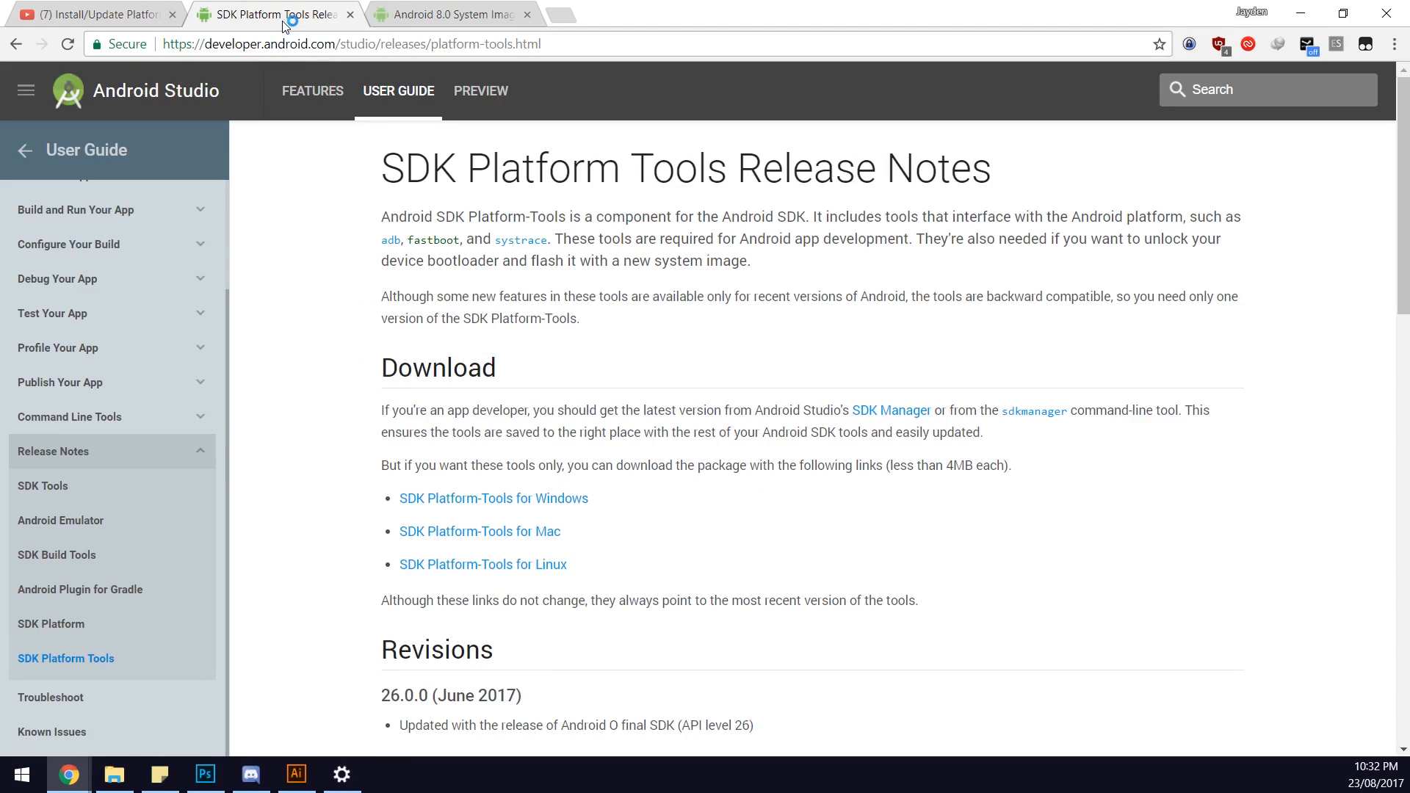
{"action": "mouse_move", "coordinate": [309, 289]}
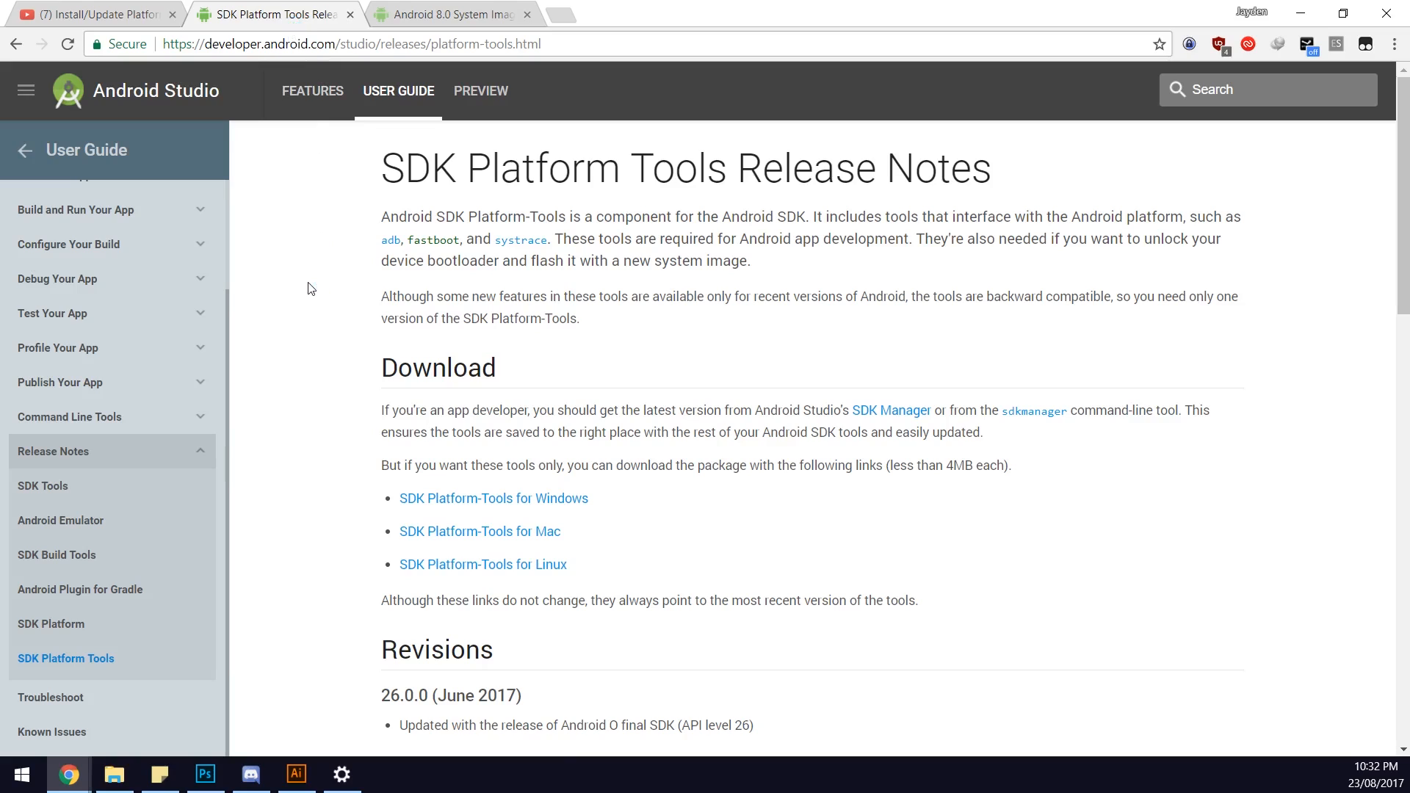
{"action": "mouse_move", "coordinate": [376, 447]}
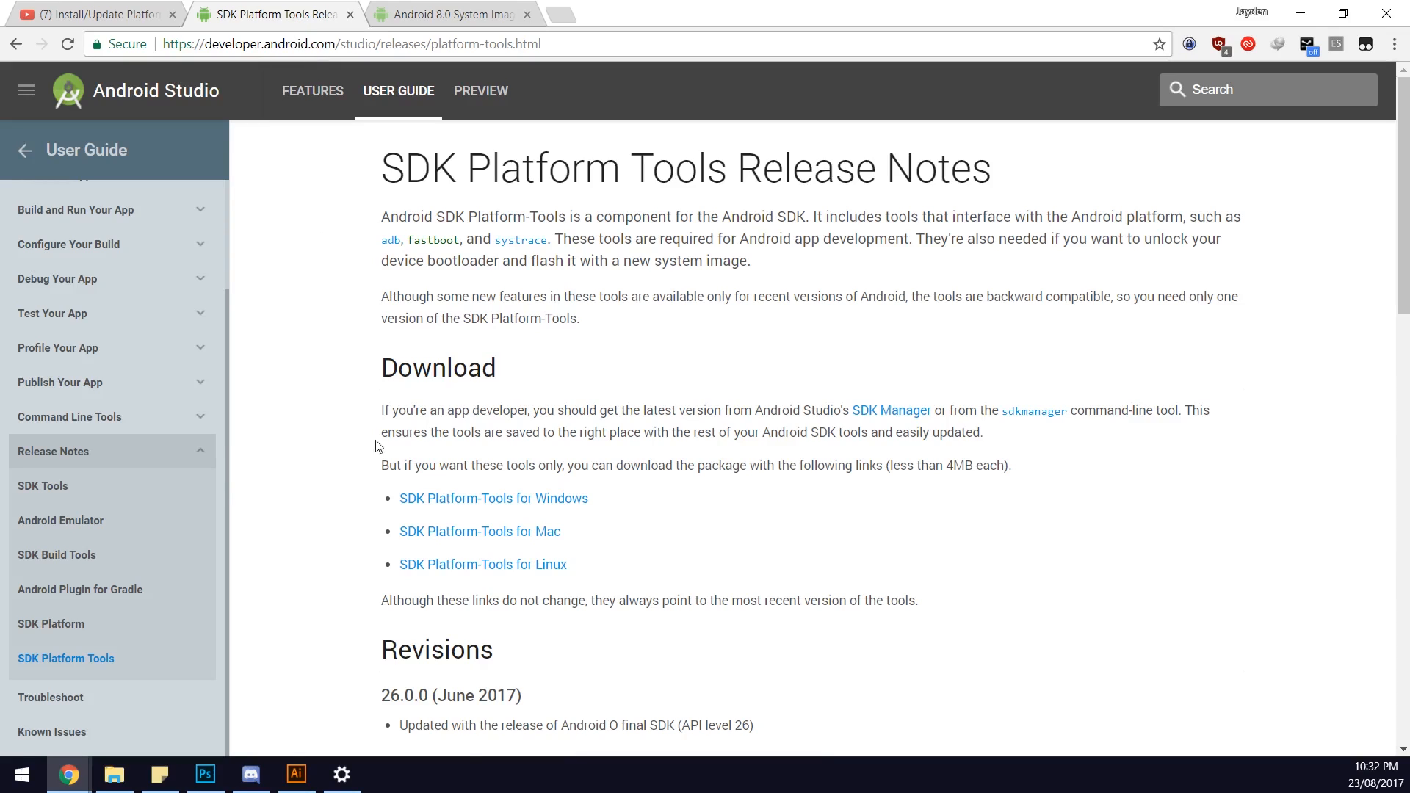
{"action": "mouse_move", "coordinate": [594, 502]}
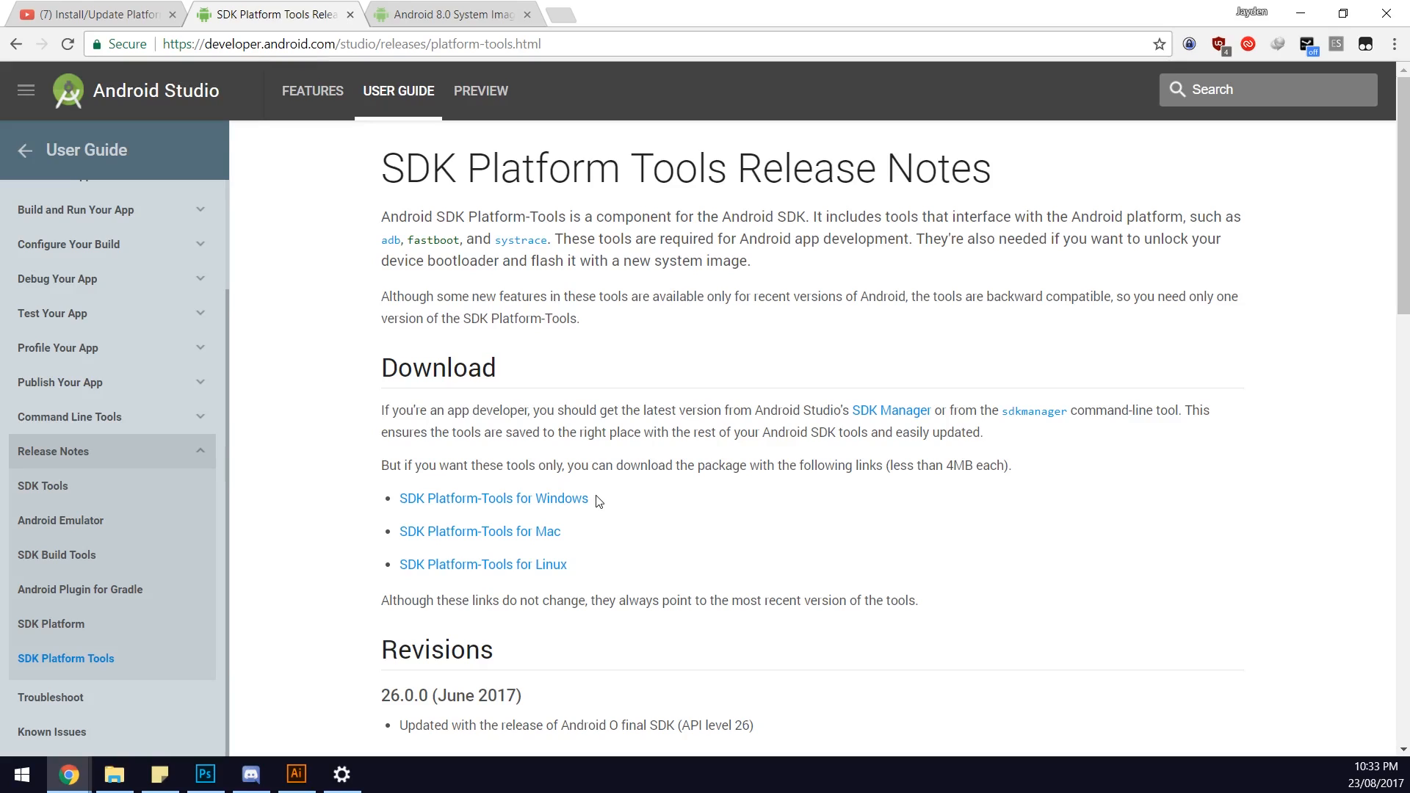
{"action": "mouse_move", "coordinate": [461, 509]}
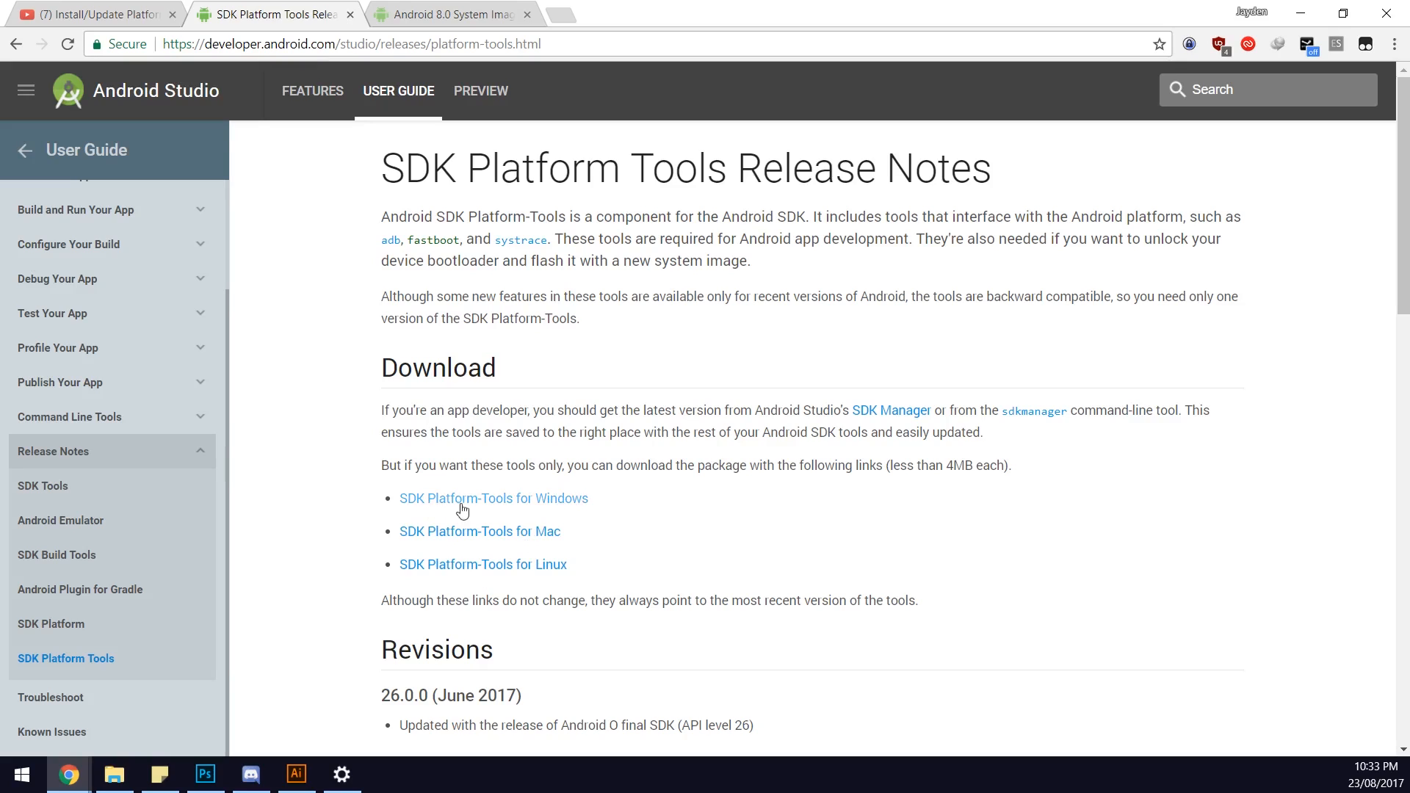
{"action": "mouse_move", "coordinate": [123, 751]}
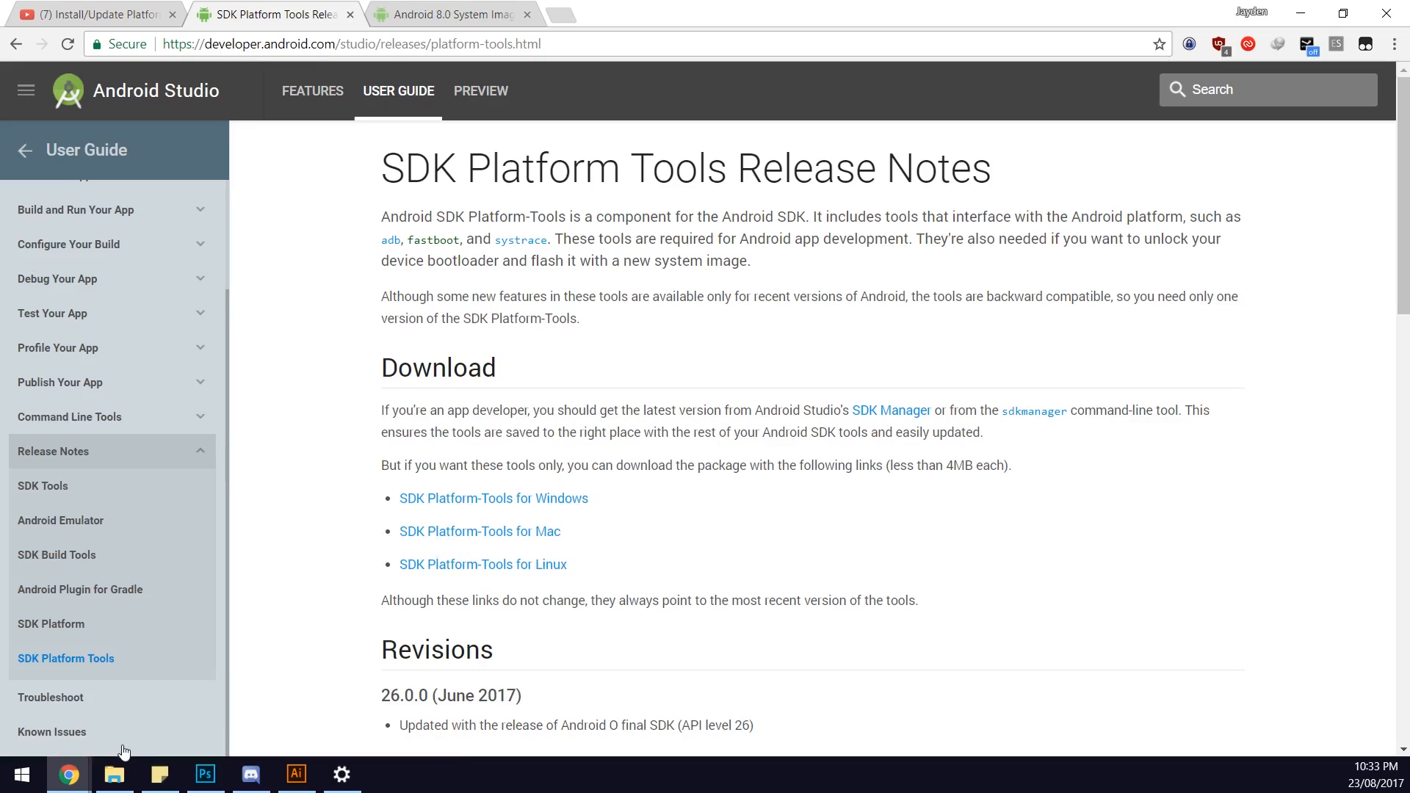
{"action": "mouse_move", "coordinate": [468, 13]}
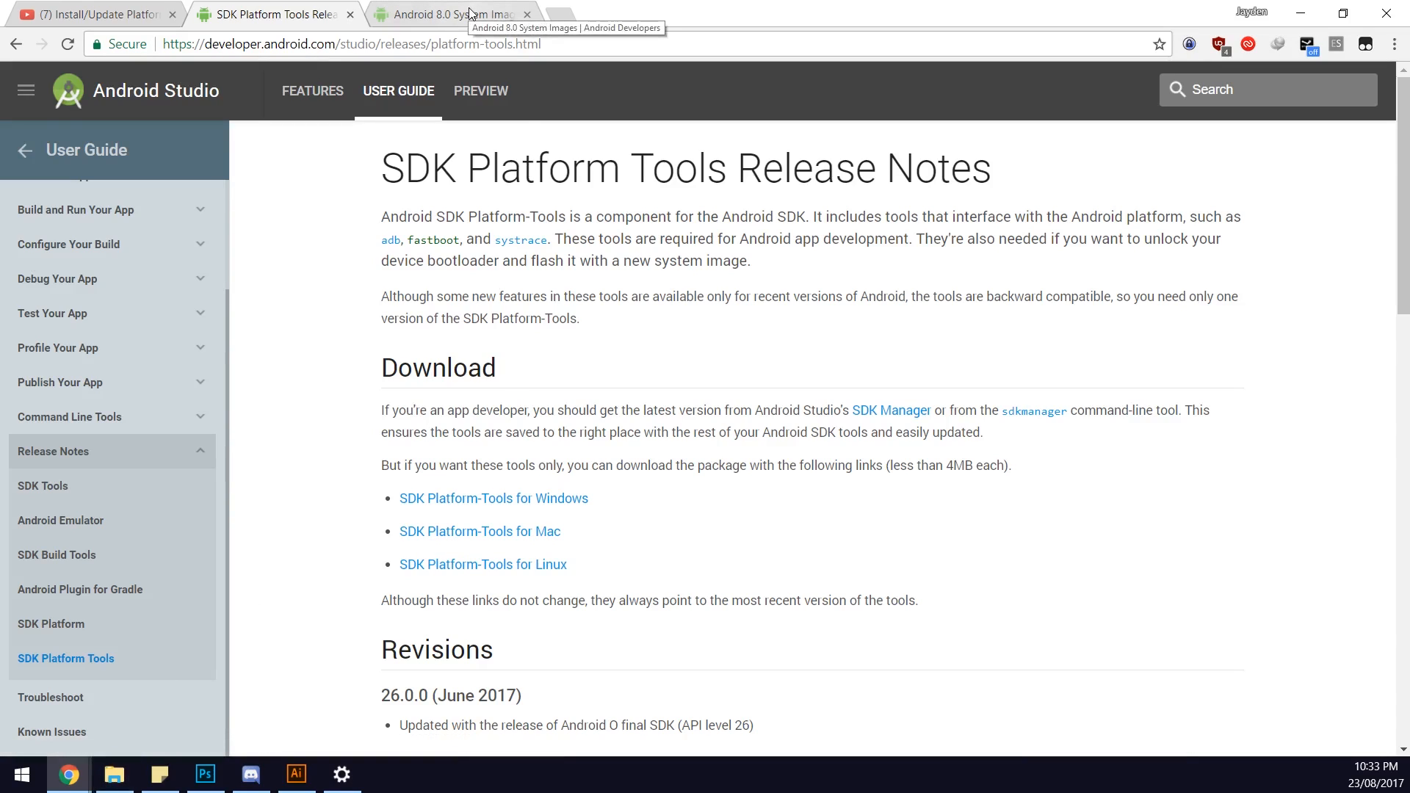
Download the Nexus 6P angler-opr6.170623.013 factory image after accepting the terms.
{"action": "left_click", "coordinate": [450, 13]}
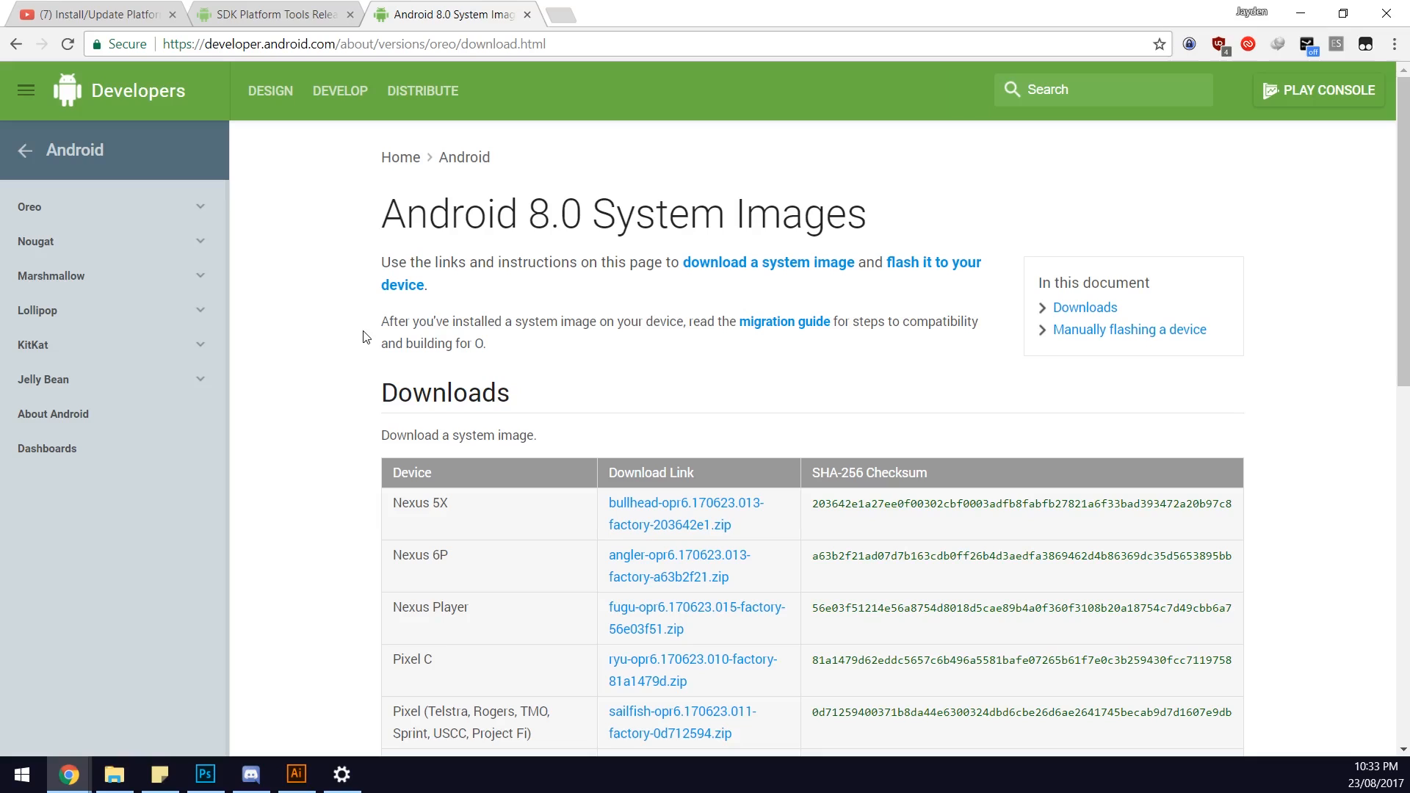
{"action": "mouse_move", "coordinate": [354, 421]}
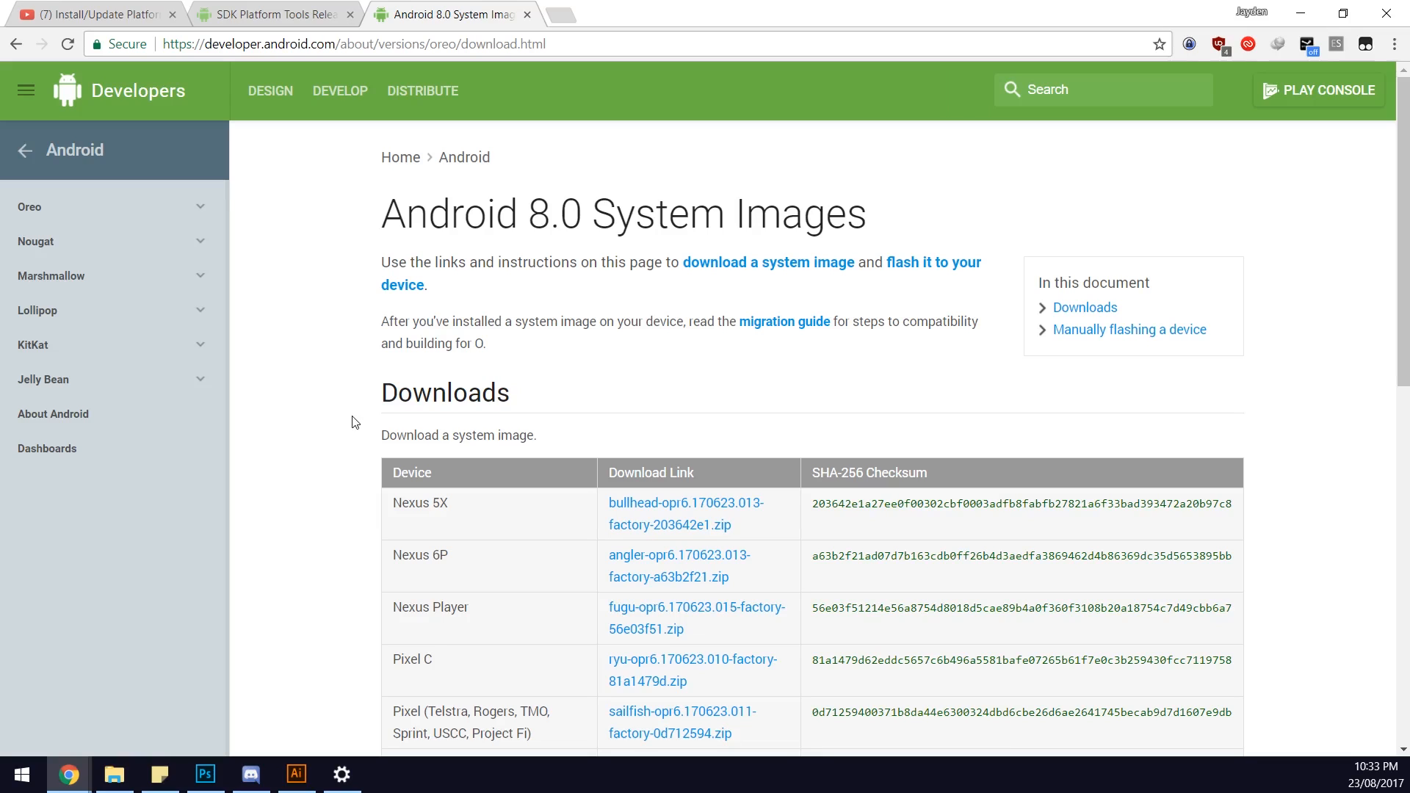
{"action": "mouse_move", "coordinate": [354, 398]}
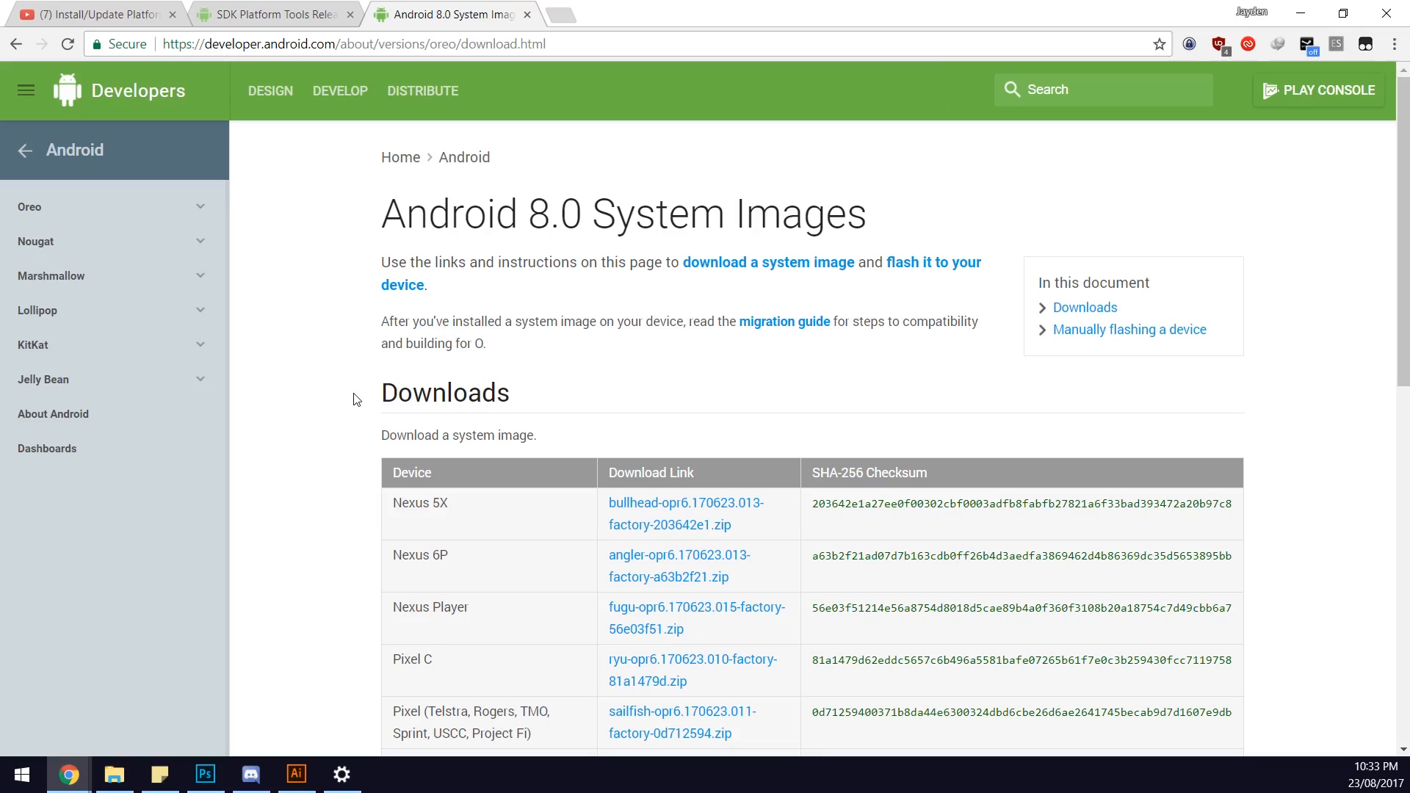
{"action": "scroll", "scroll_direction": "down", "scroll_amount": 3}
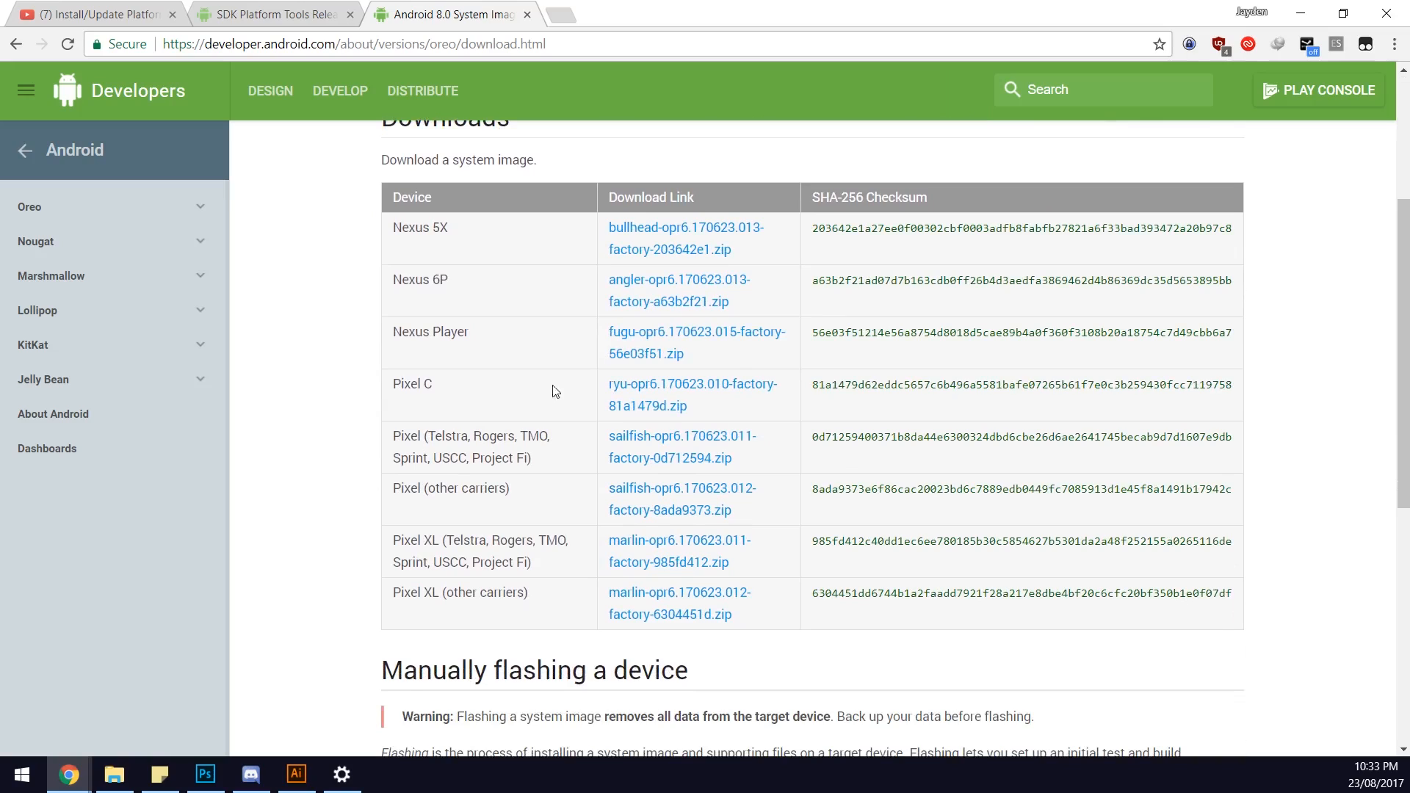
{"action": "left_click", "coordinate": [661, 291]}
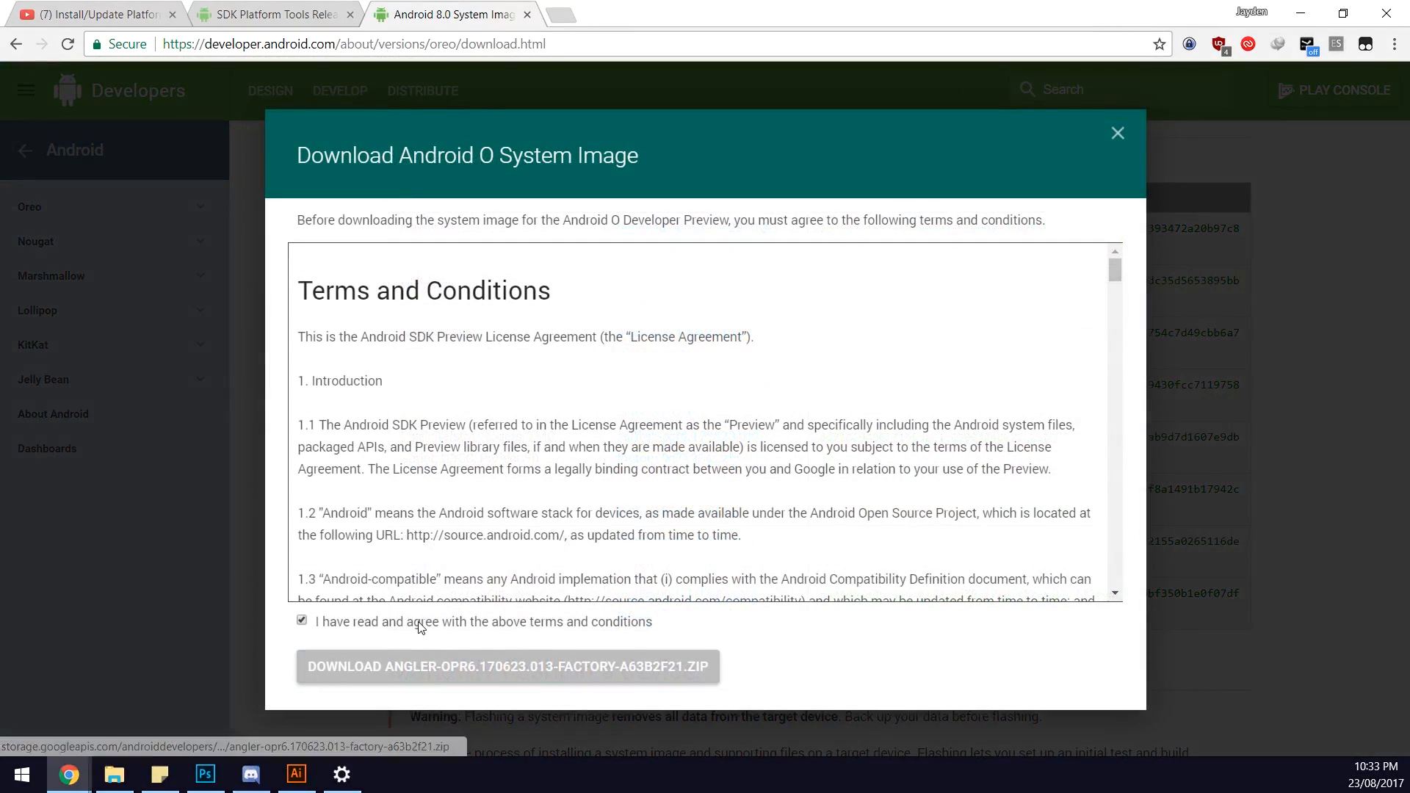
{"action": "left_click", "coordinate": [507, 666]}
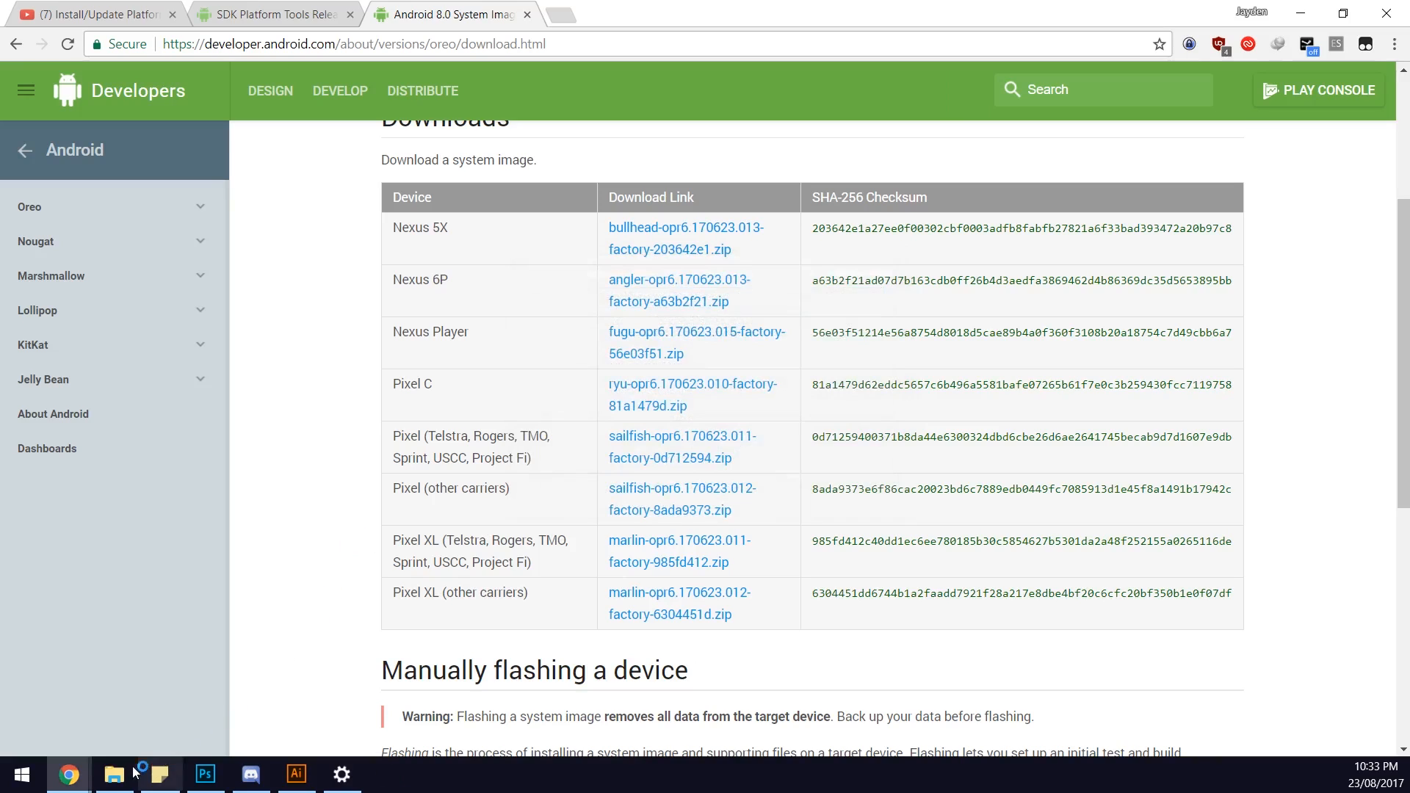
Check the Android folder for Magisk-v13.3.zip and scroll the Magisk thread to Downloads.
{"action": "left_click", "coordinate": [113, 773]}
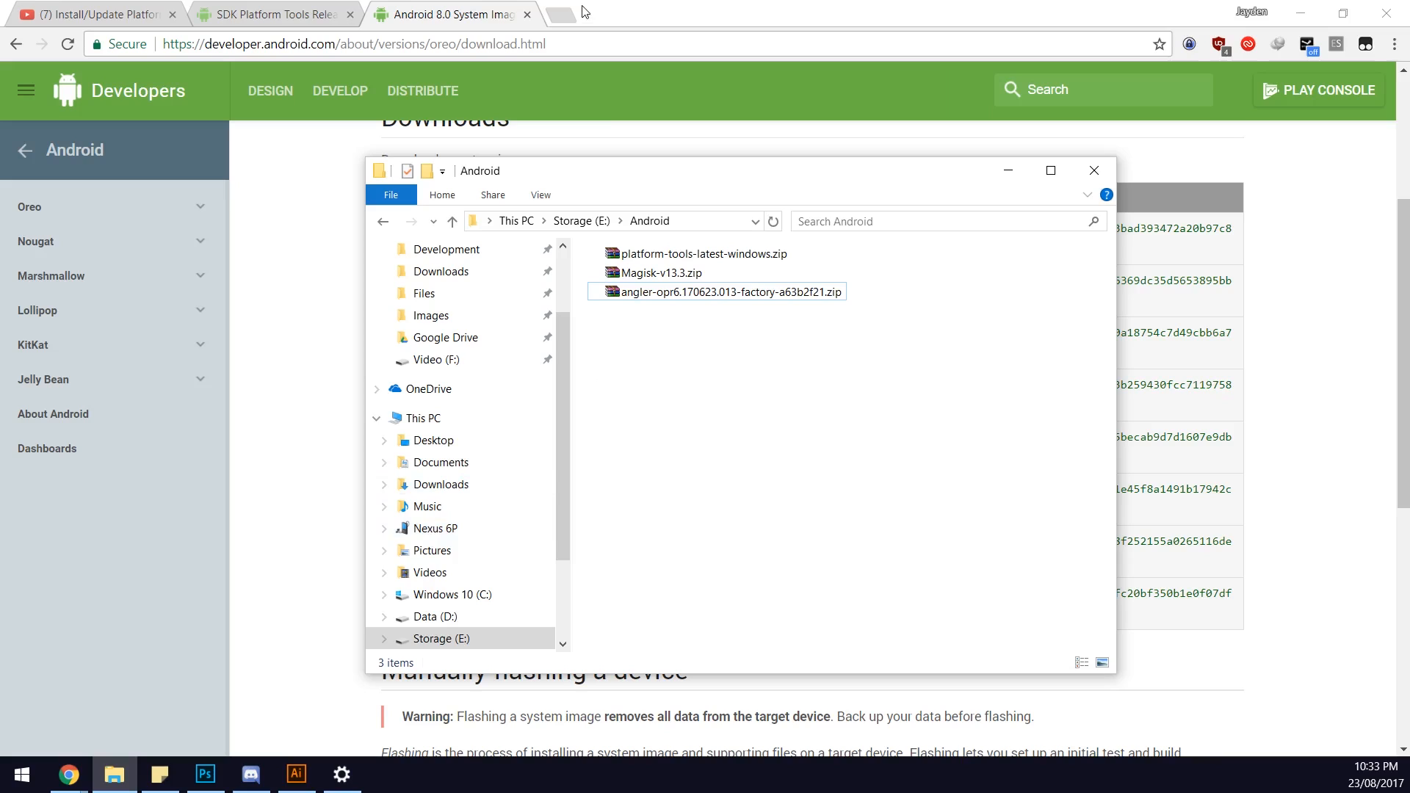
{"action": "mouse_move", "coordinate": [561, 17]}
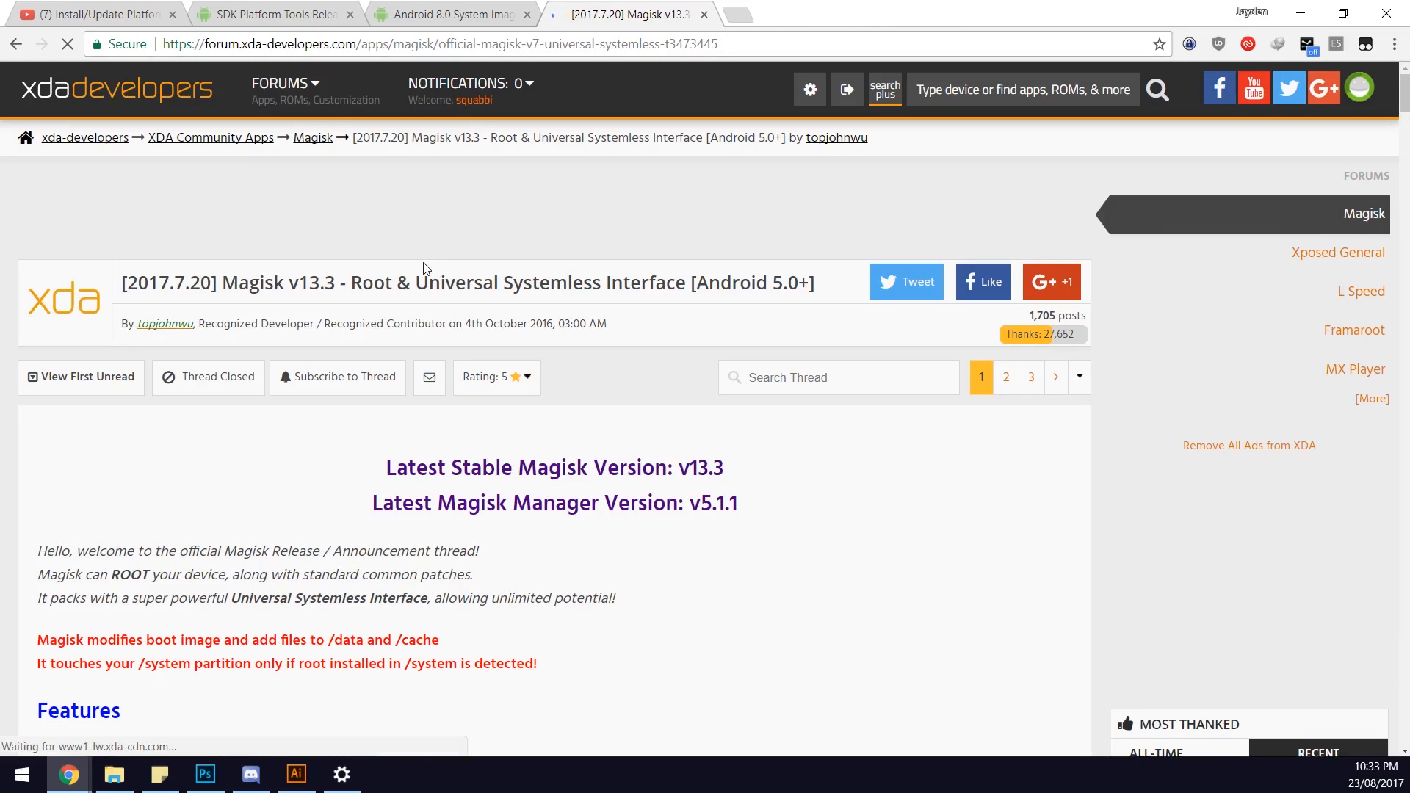
{"action": "scroll", "scroll_direction": "down", "scroll_amount": 3}
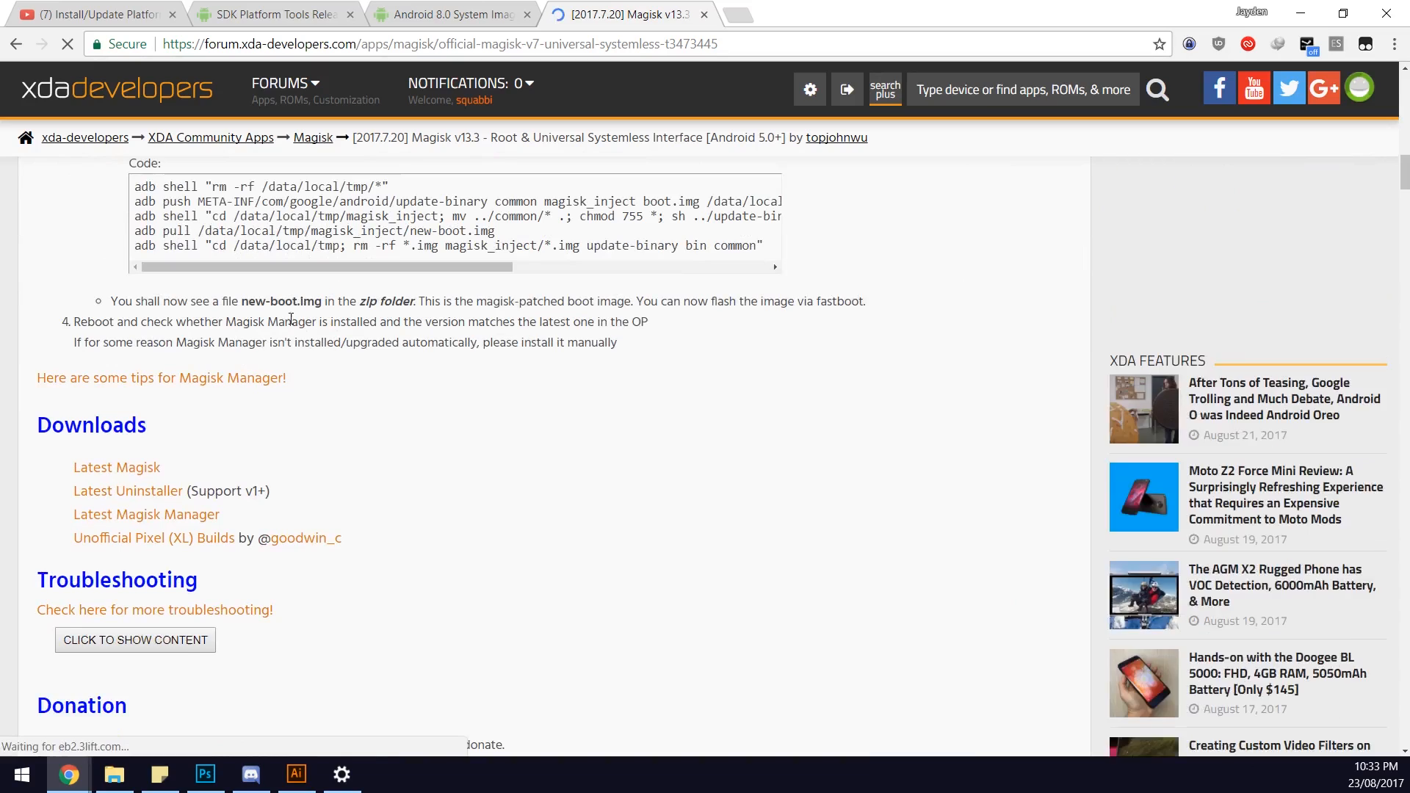
{"action": "scroll", "scroll_direction": "down", "scroll_amount": 3}
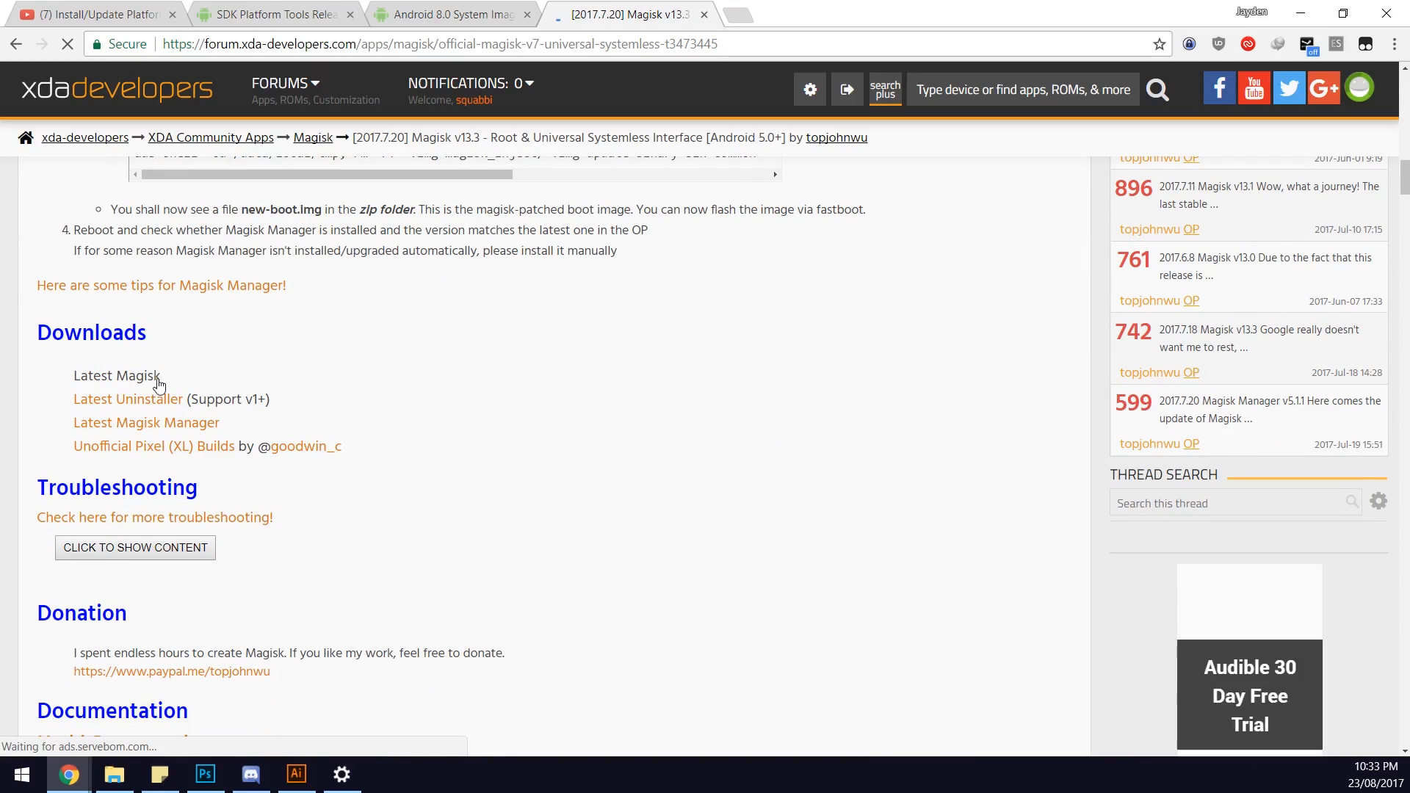
{"action": "mouse_move", "coordinate": [274, 376]}
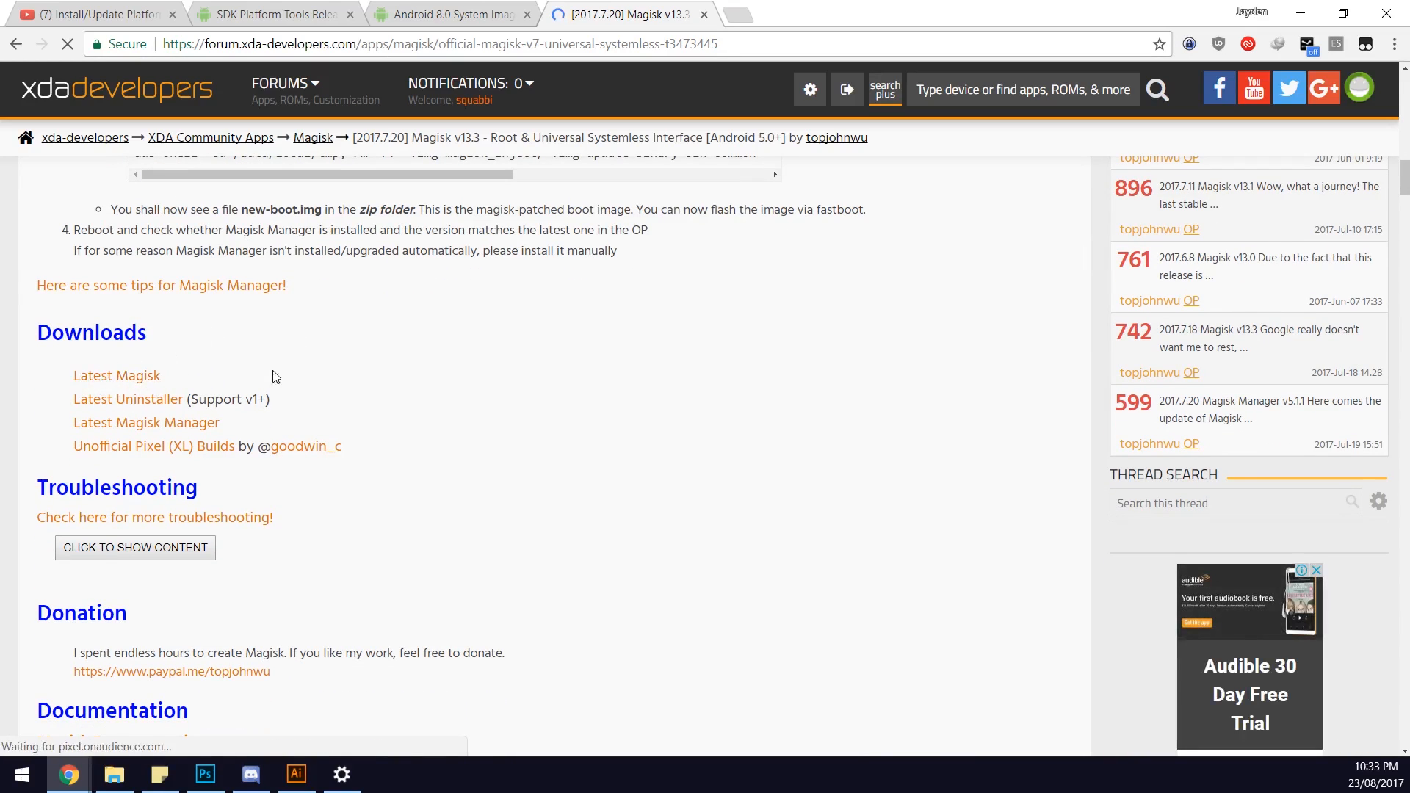
{"action": "left_click", "coordinate": [114, 773]}
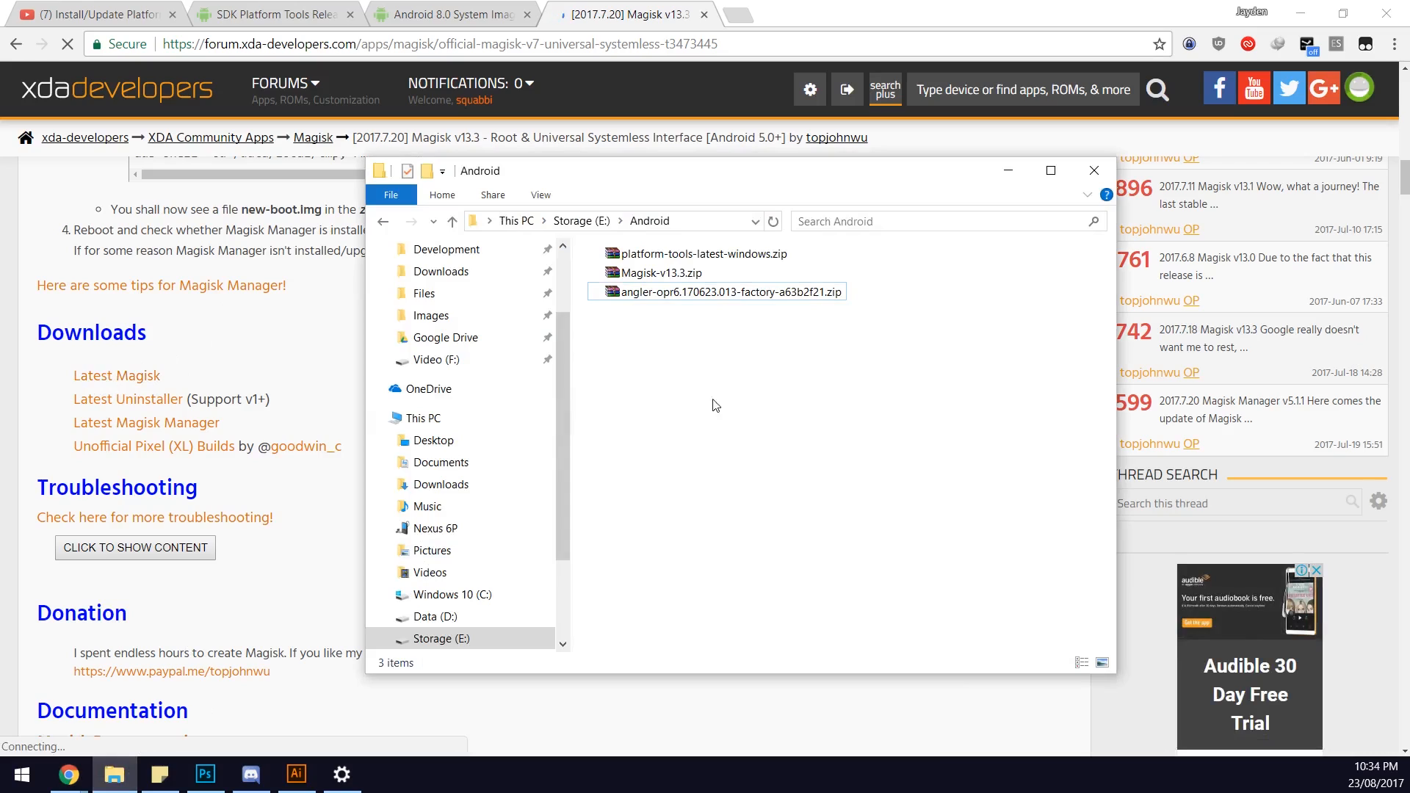
{"action": "mouse_move", "coordinate": [647, 358]}
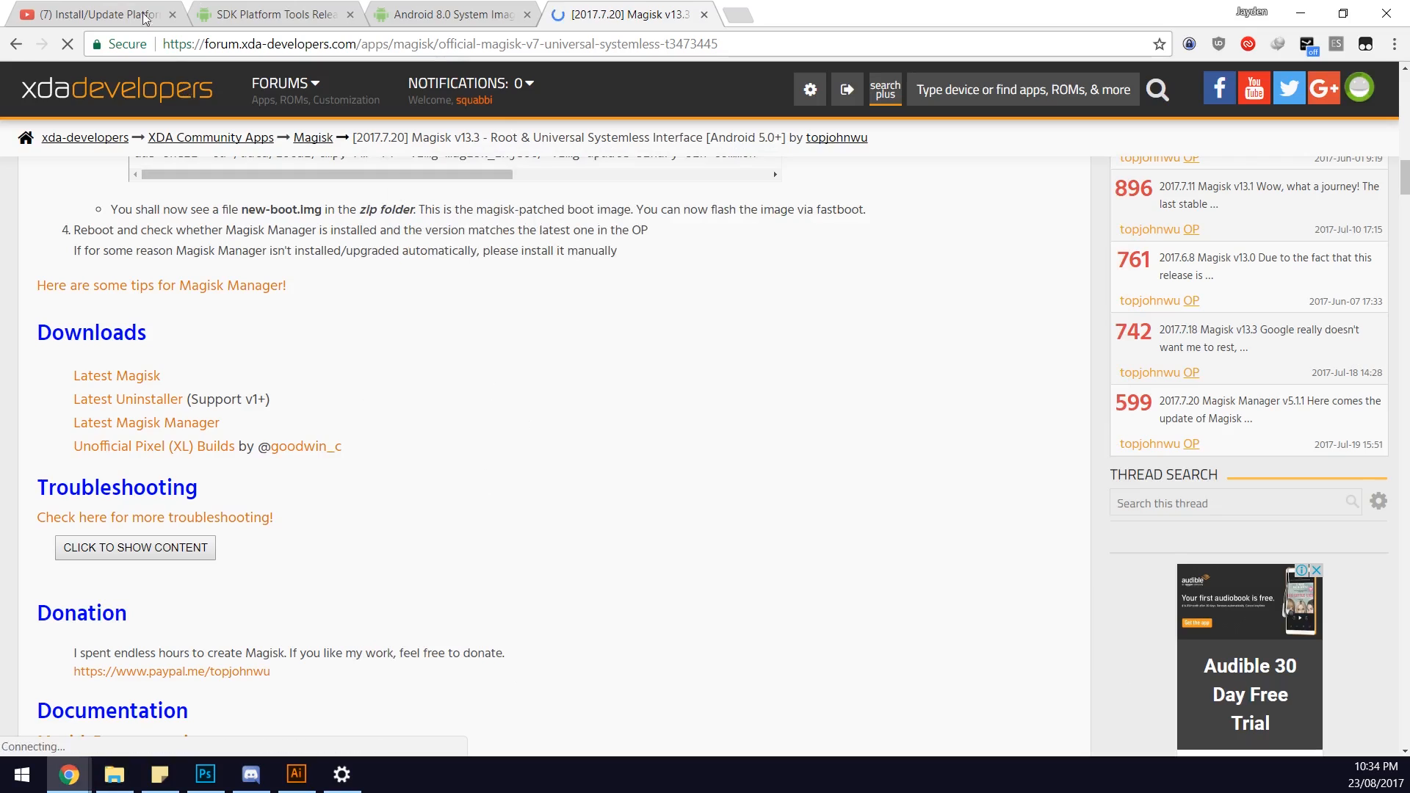
Minimize Chrome and select platform-tools-latest-windows.zip in the Android folder.
{"action": "left_click", "coordinate": [95, 14]}
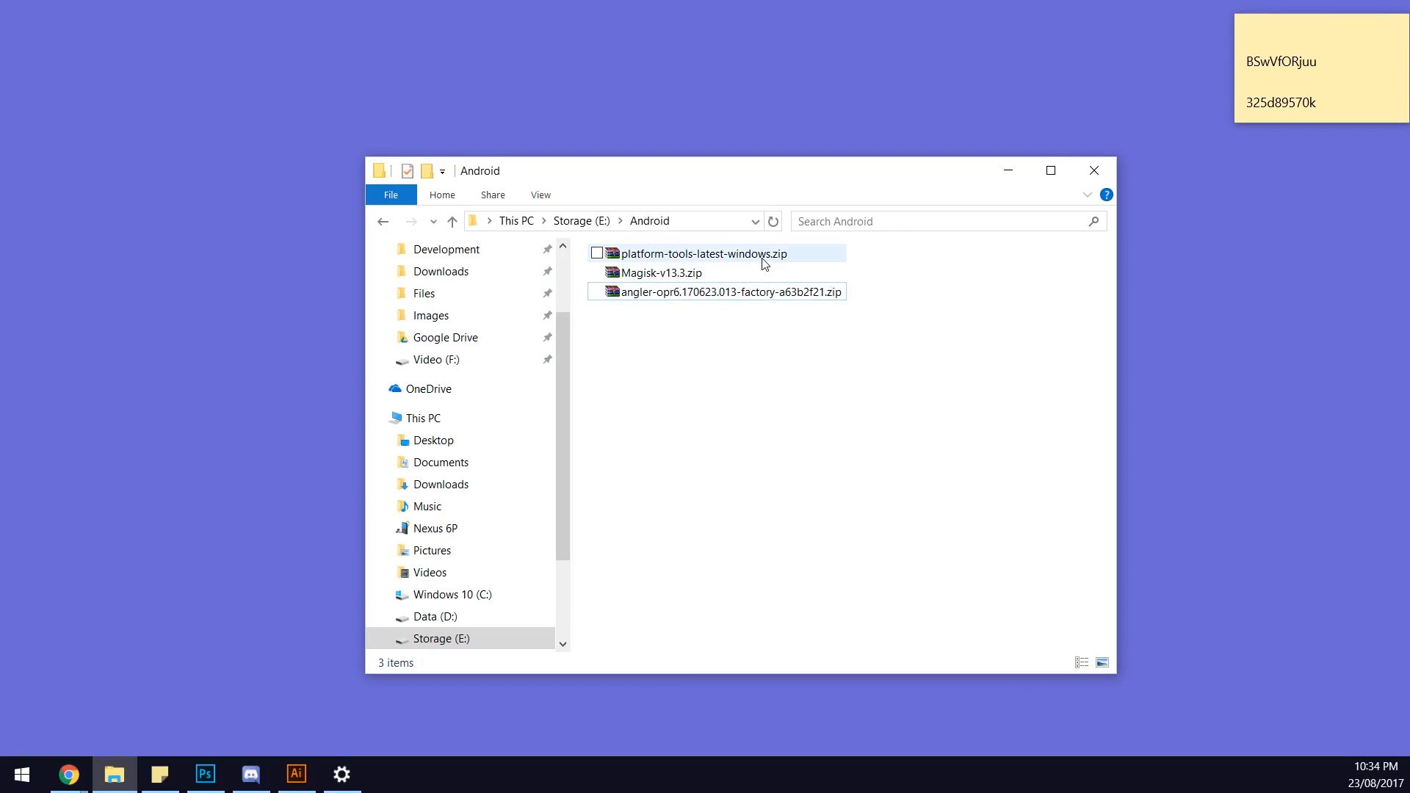
{"action": "left_click", "coordinate": [596, 252]}
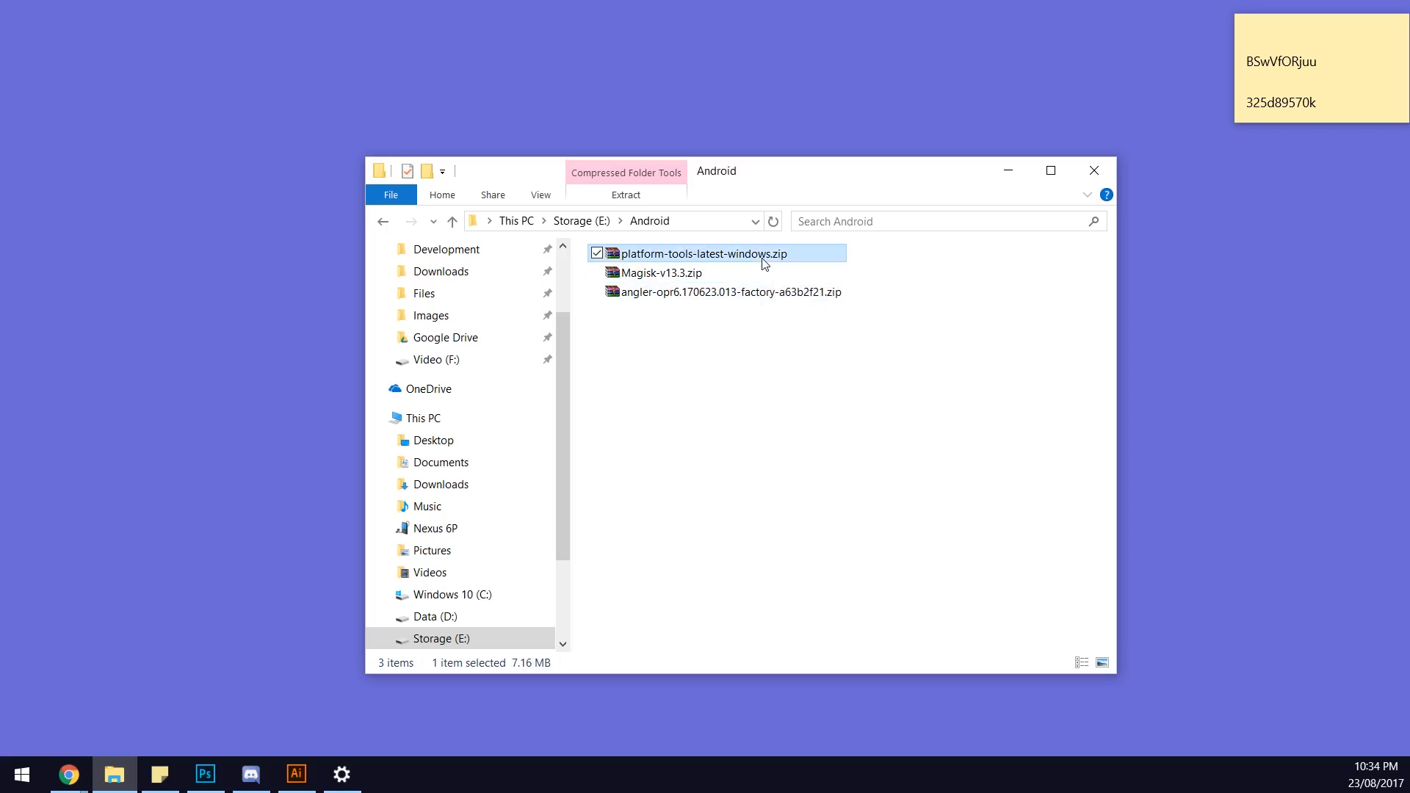
Open platform-tools archive; select adb.exe, both AdbWin DLLs, fastboot.exe and libwinpthread-1.dll.
{"action": "double_click", "coordinate": [697, 254]}
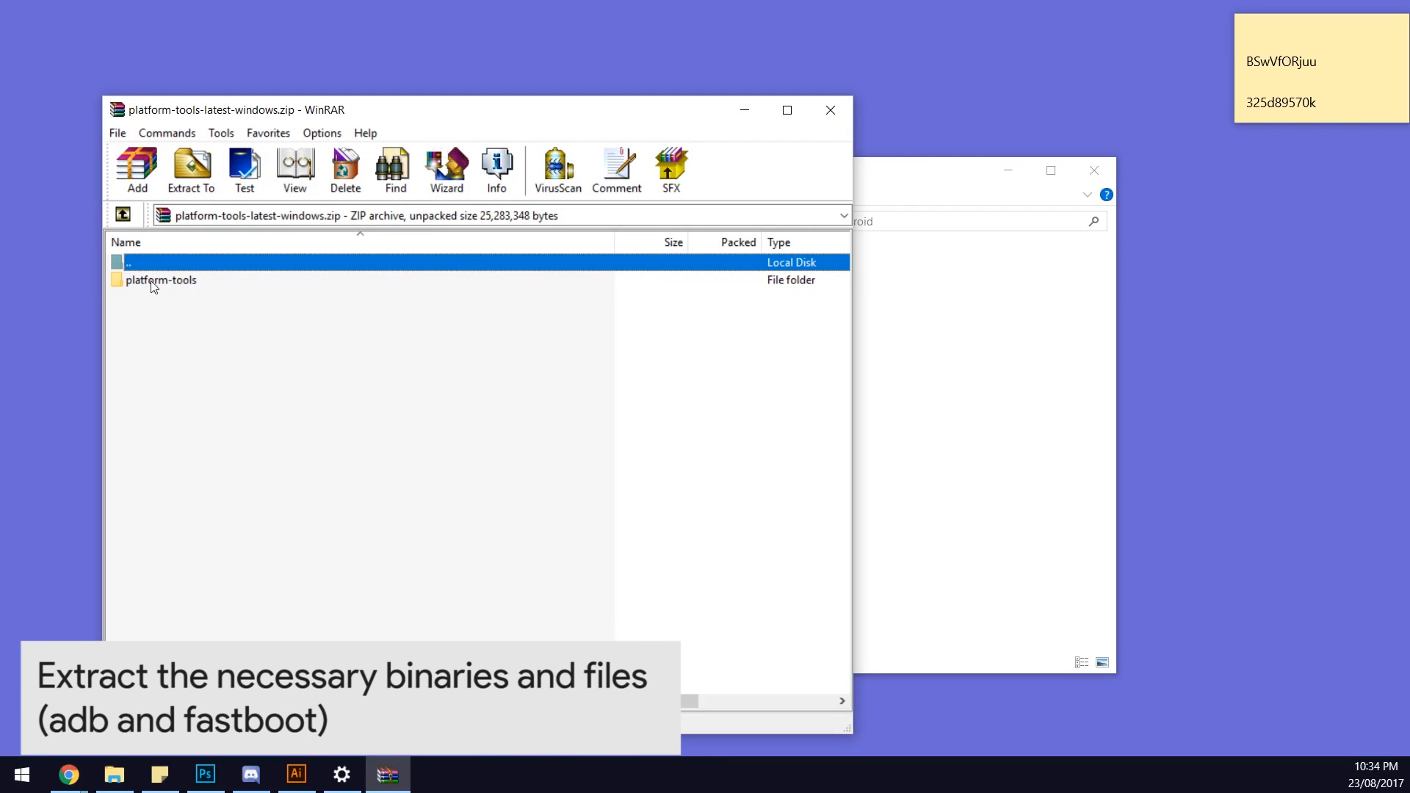
{"action": "double_click", "coordinate": [162, 280]}
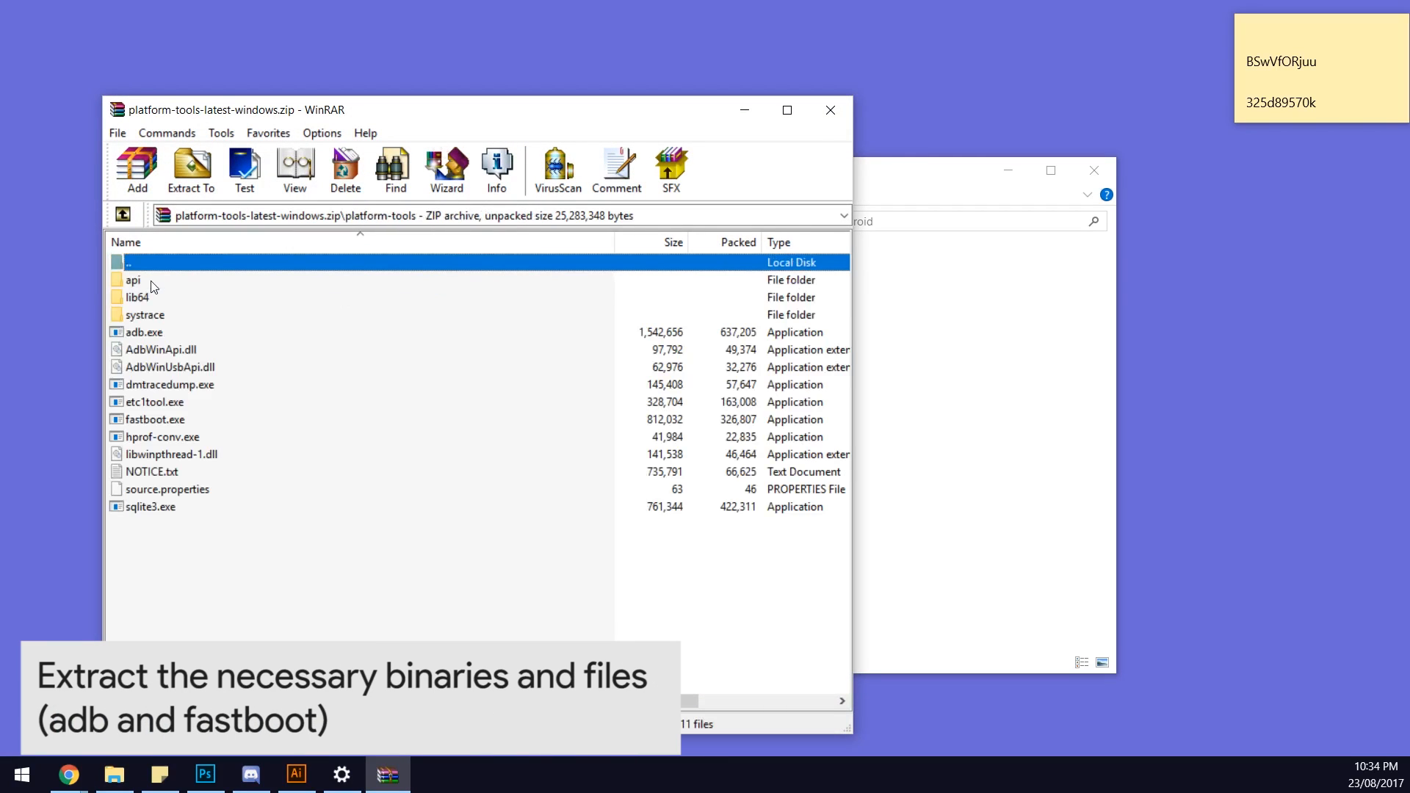
{"action": "mouse_move", "coordinate": [151, 336]}
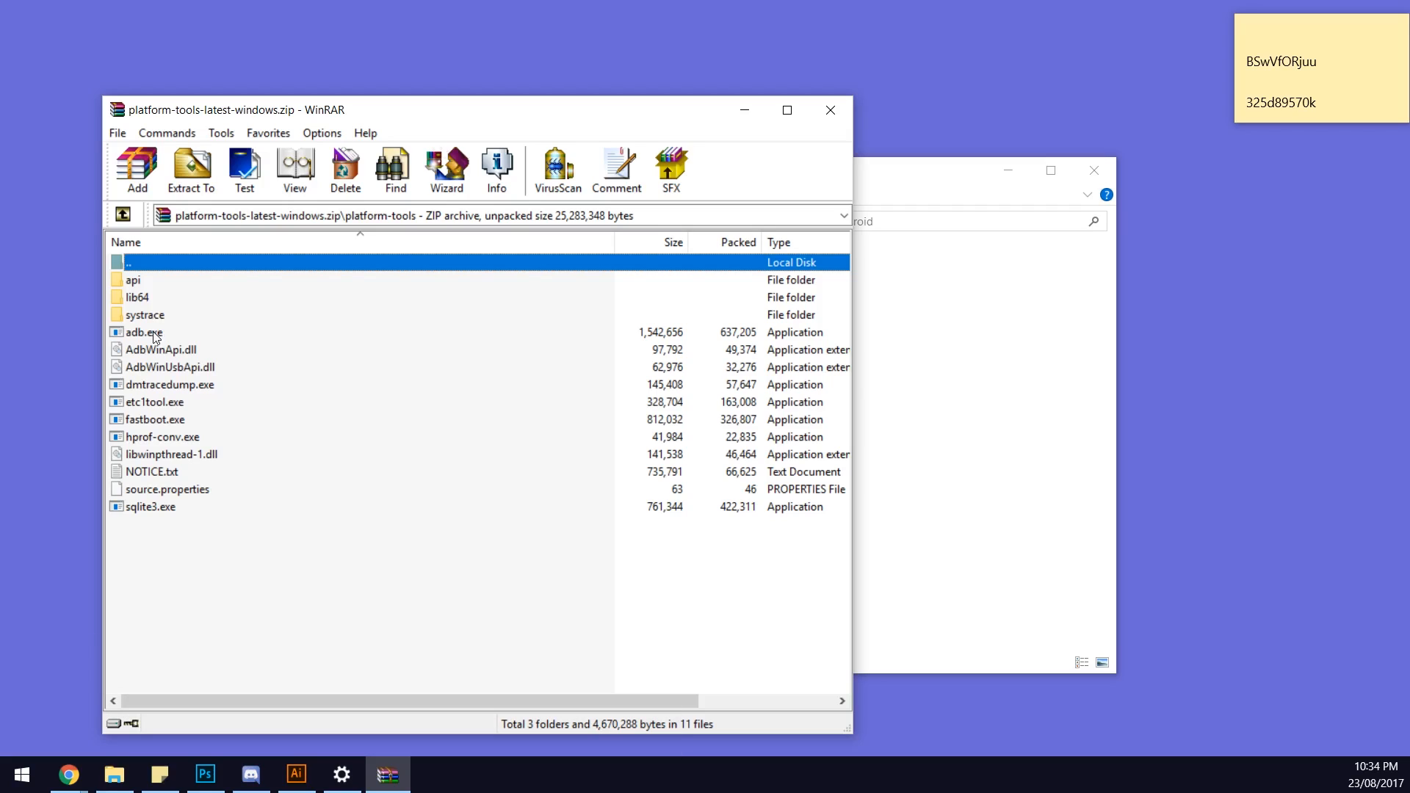
{"action": "left_click", "coordinate": [144, 332]}
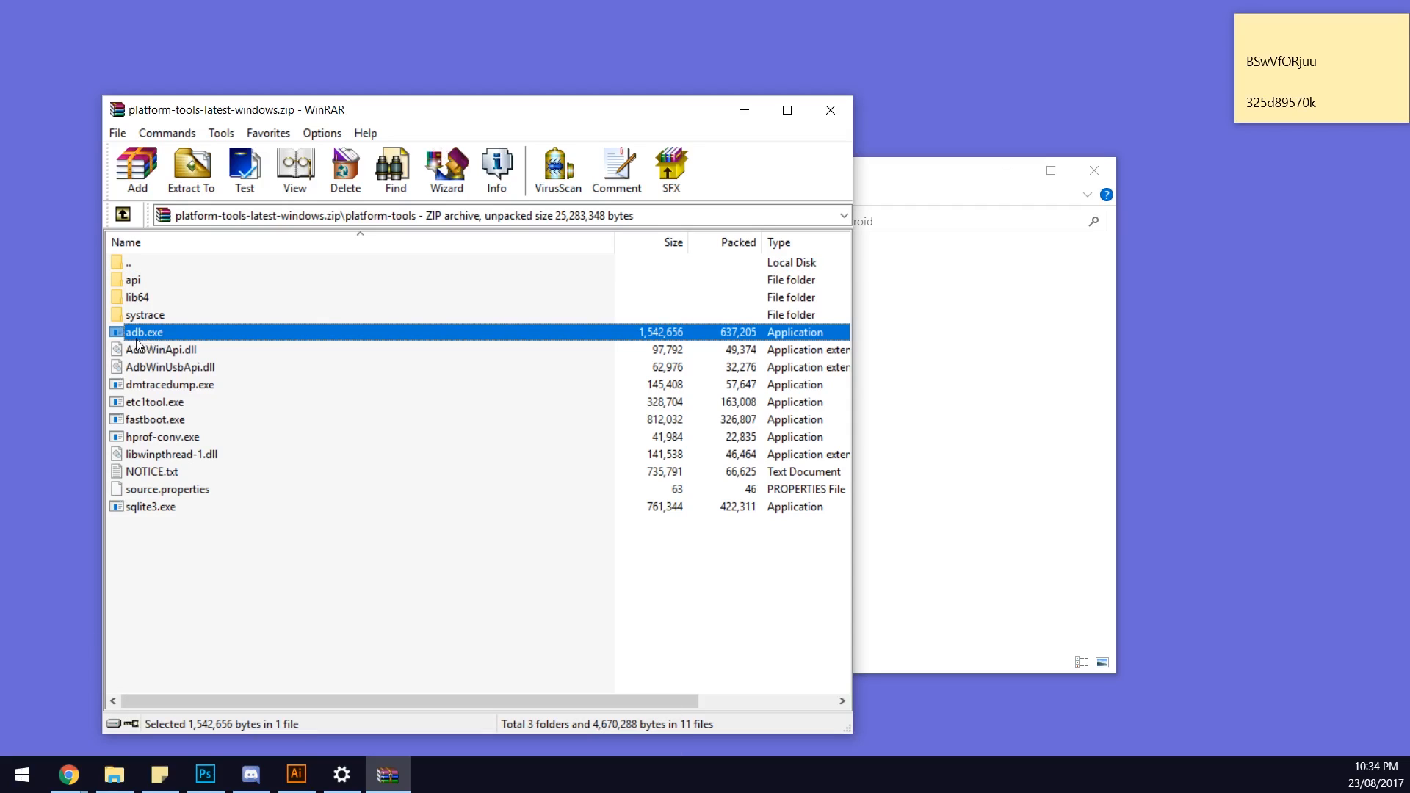
{"action": "left_click", "coordinate": [172, 367]}
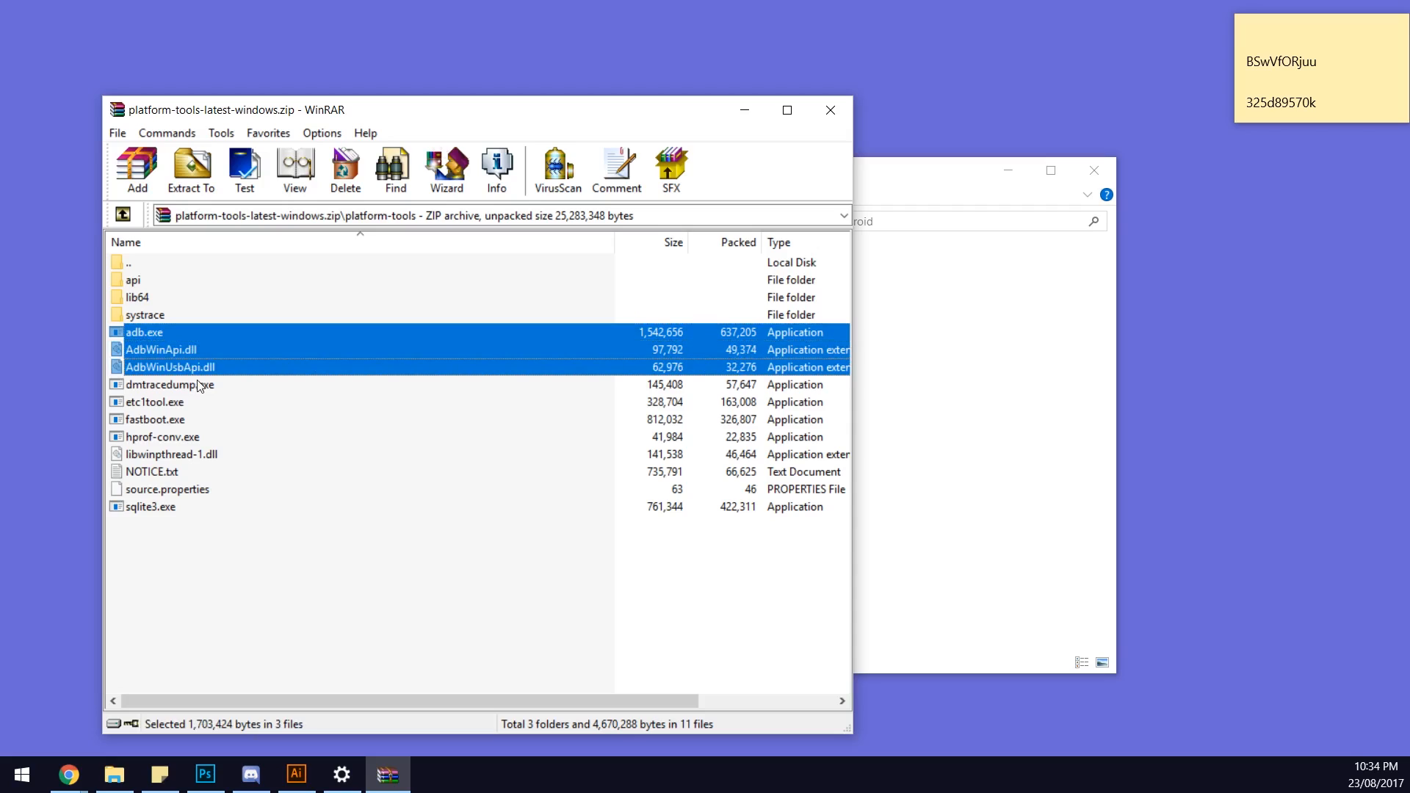
{"action": "mouse_move", "coordinate": [152, 369]}
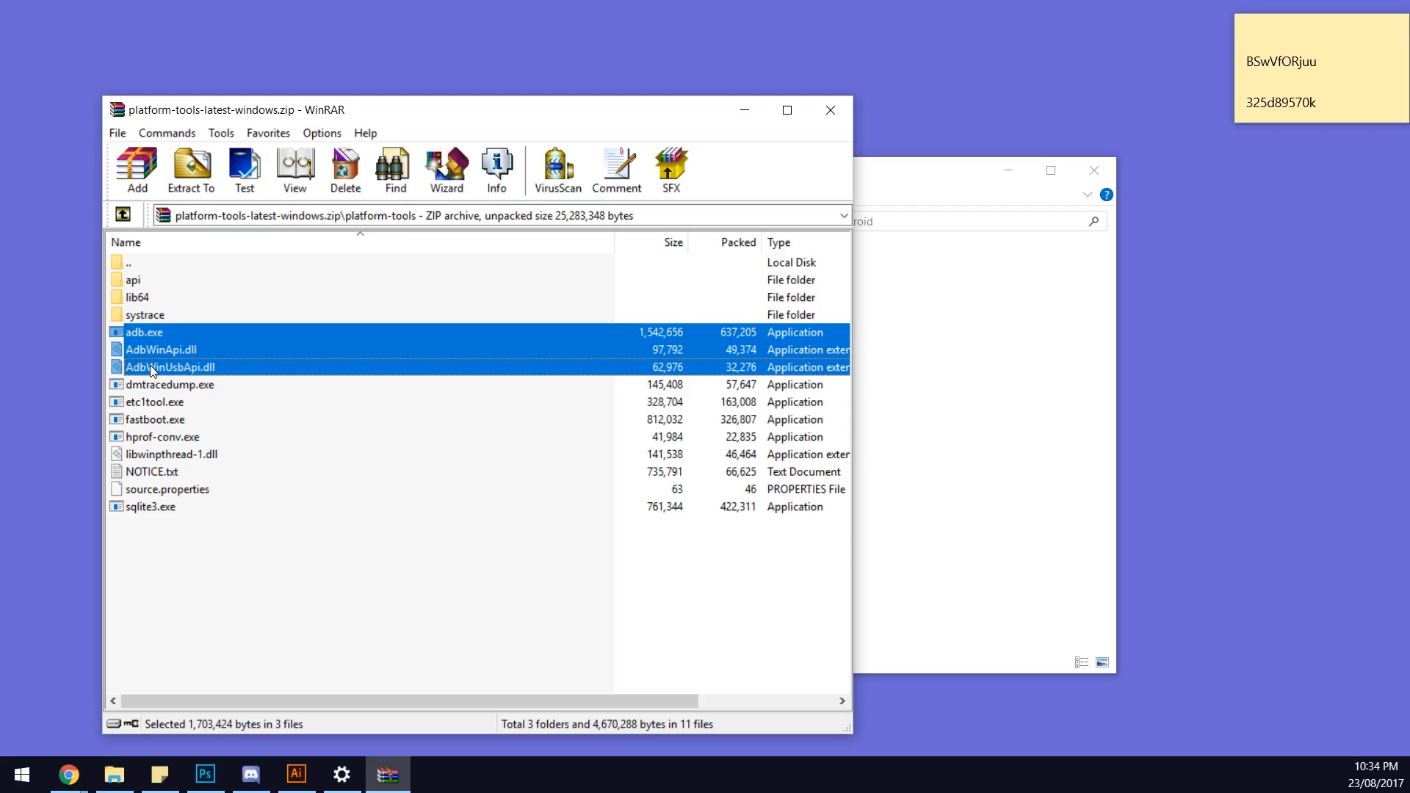
{"action": "mouse_move", "coordinate": [153, 432]}
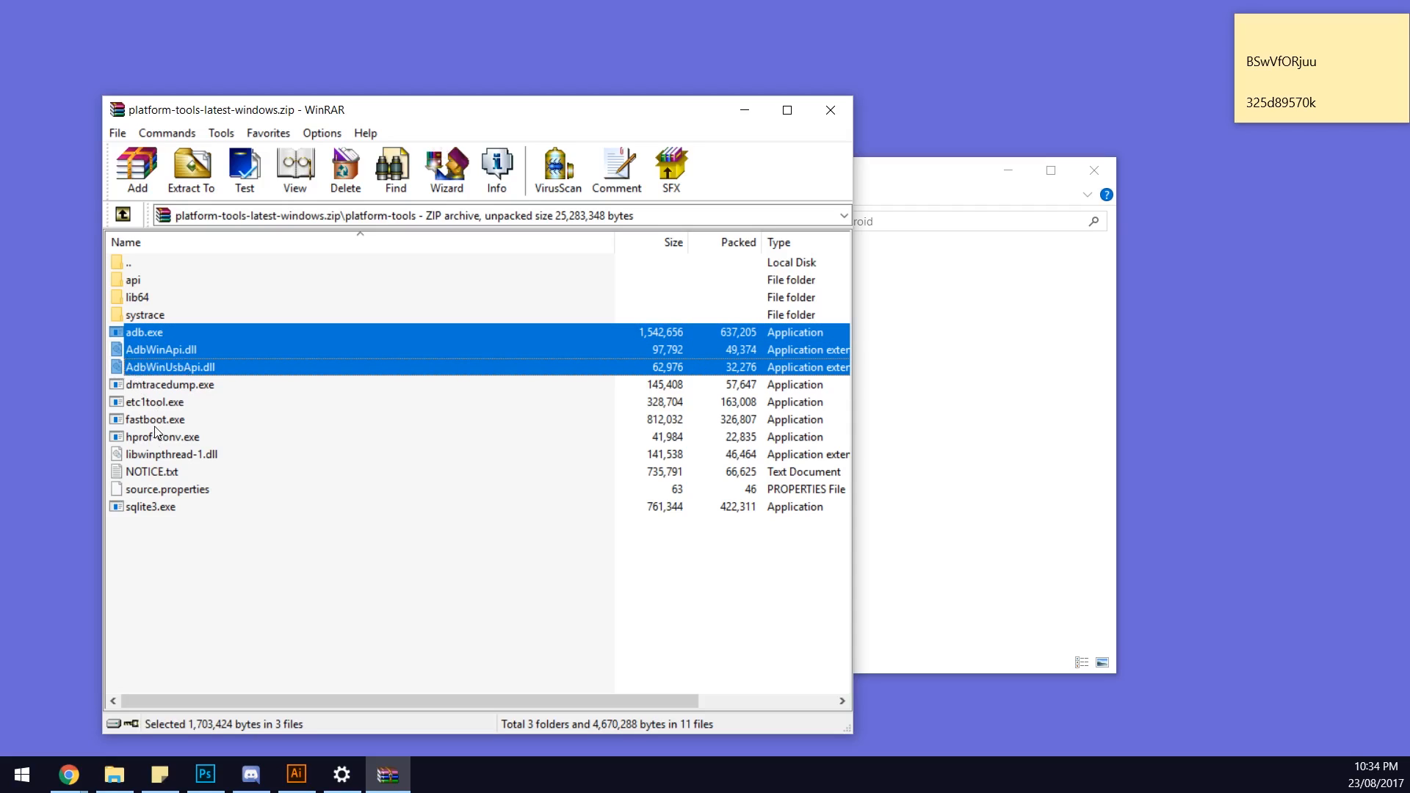
{"action": "left_click", "coordinate": [154, 419]}
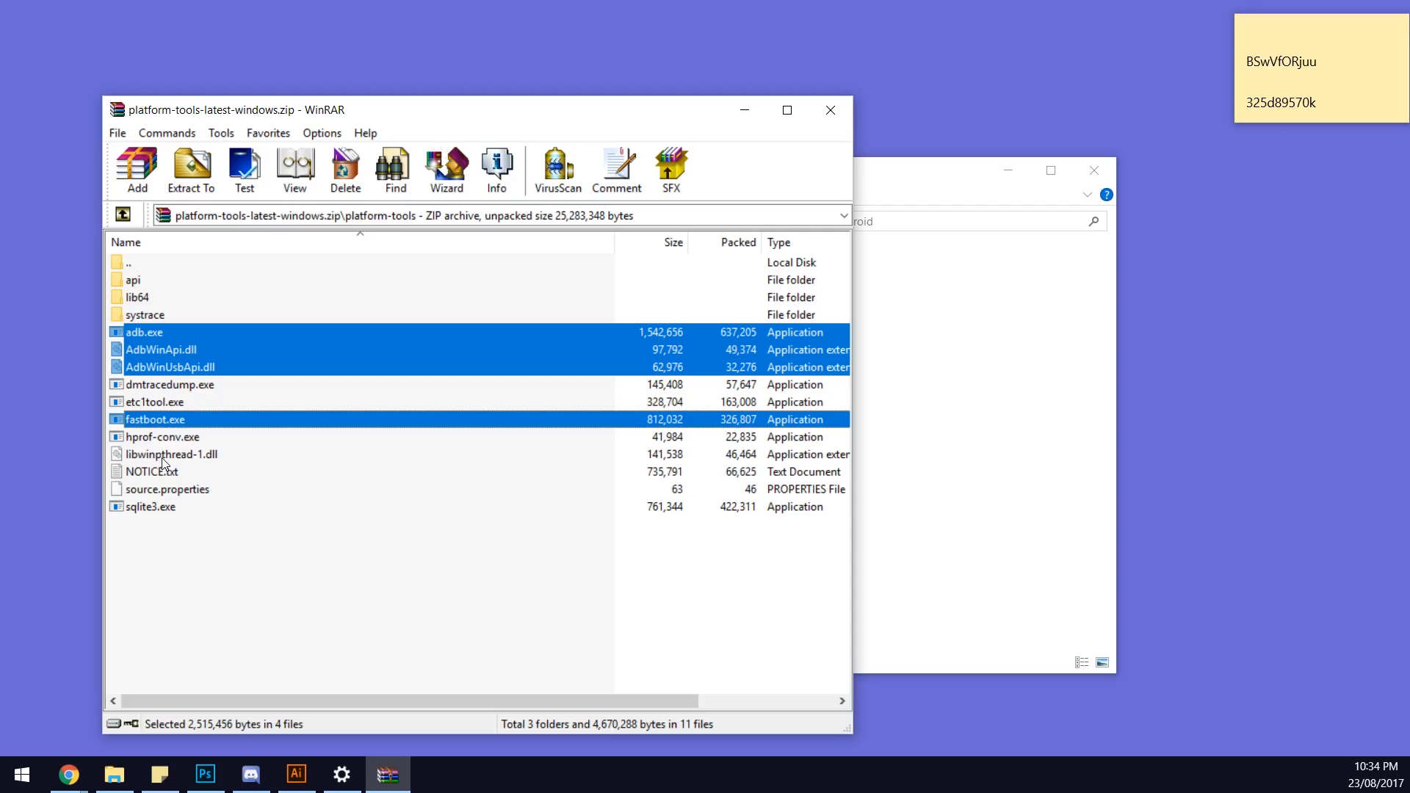
{"action": "left_click", "coordinate": [170, 454]}
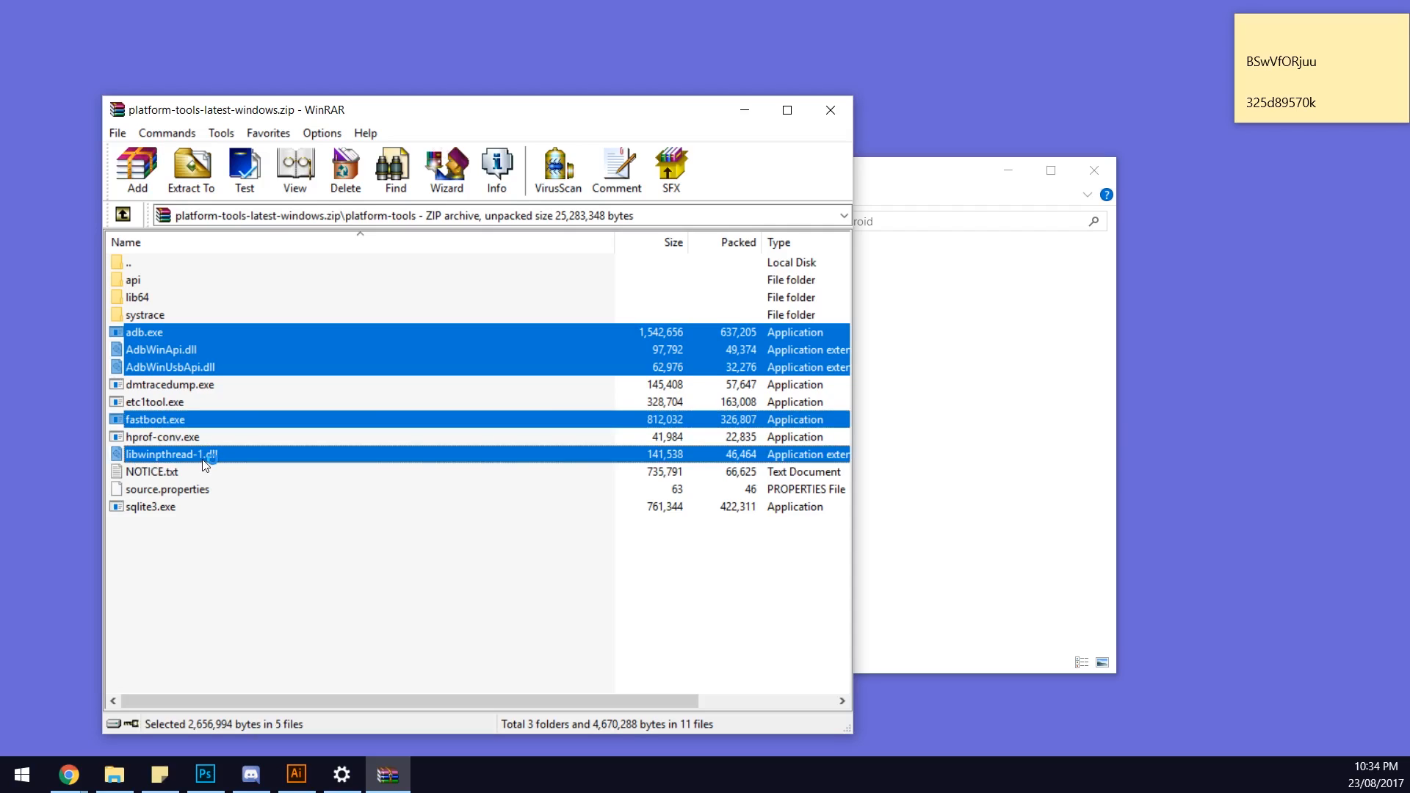
{"action": "mouse_move", "coordinate": [166, 367]}
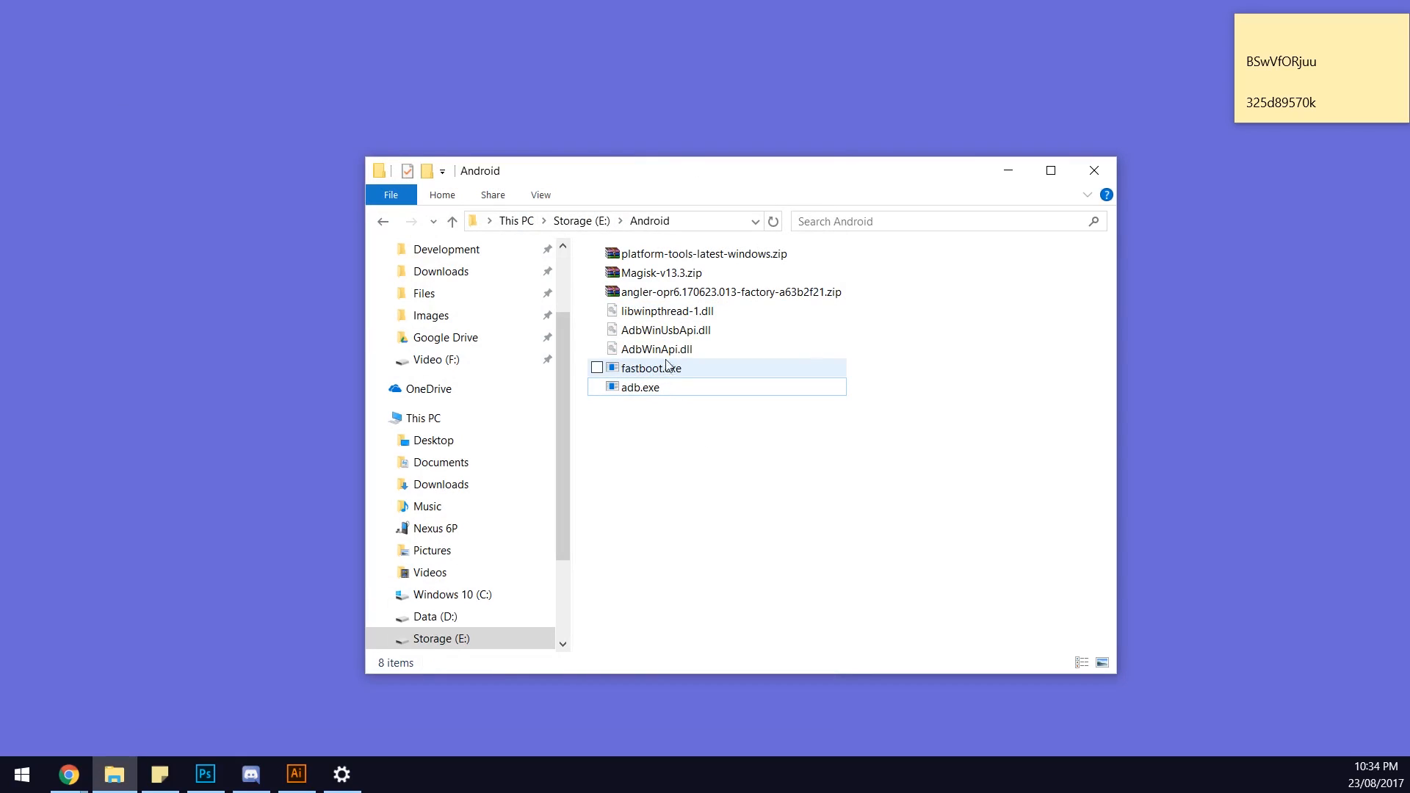
{"action": "left_click", "coordinate": [663, 271]}
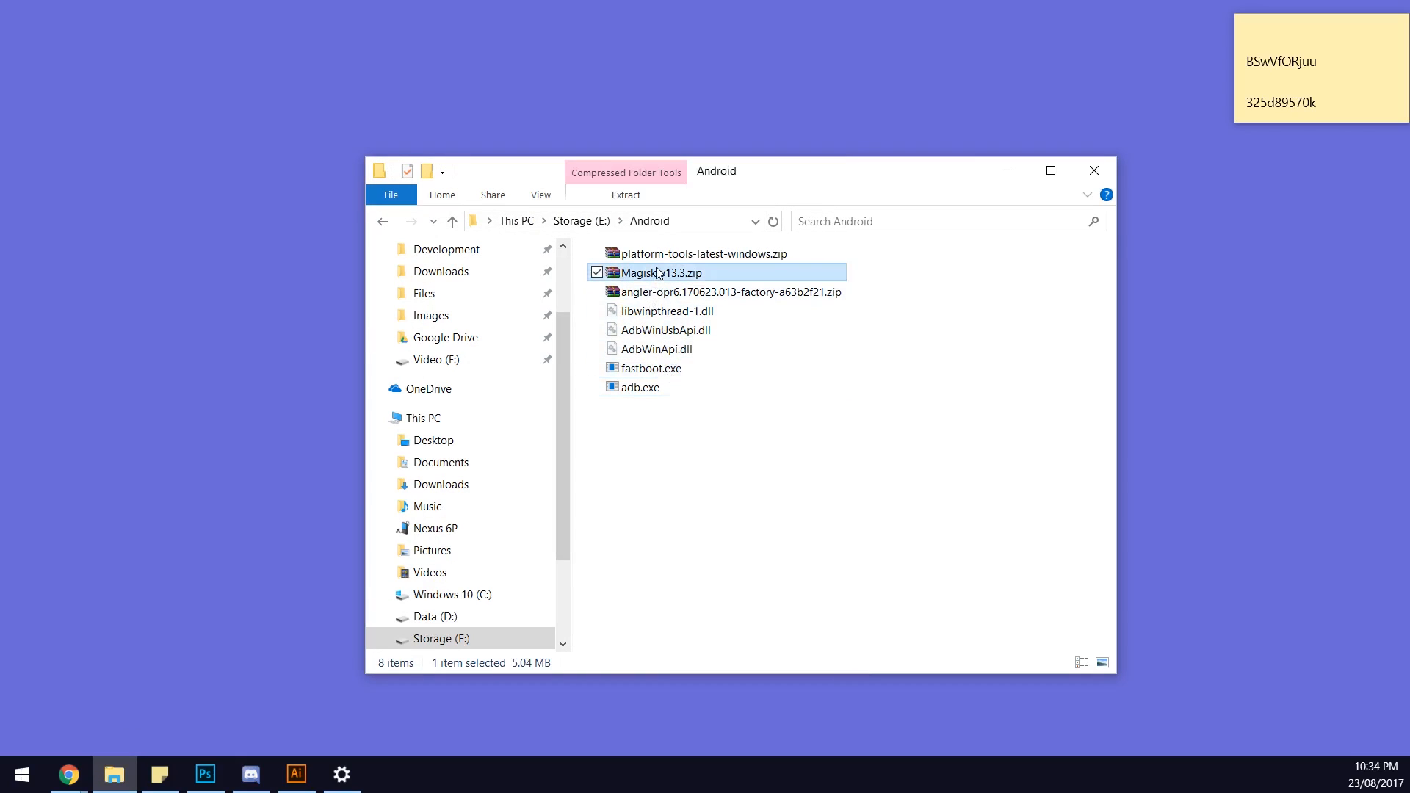
{"action": "mouse_move", "coordinate": [659, 273]}
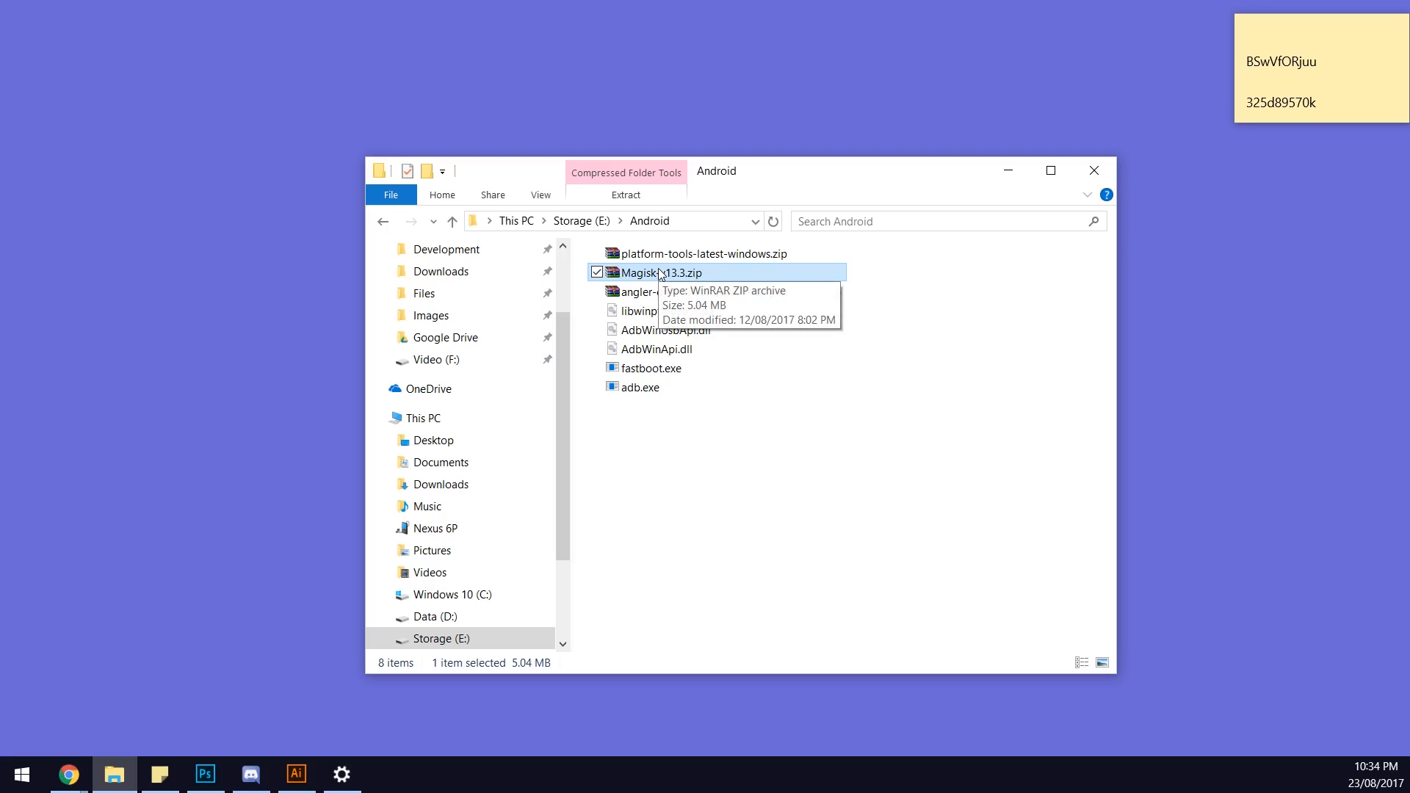
{"action": "left_click", "coordinate": [713, 460]}
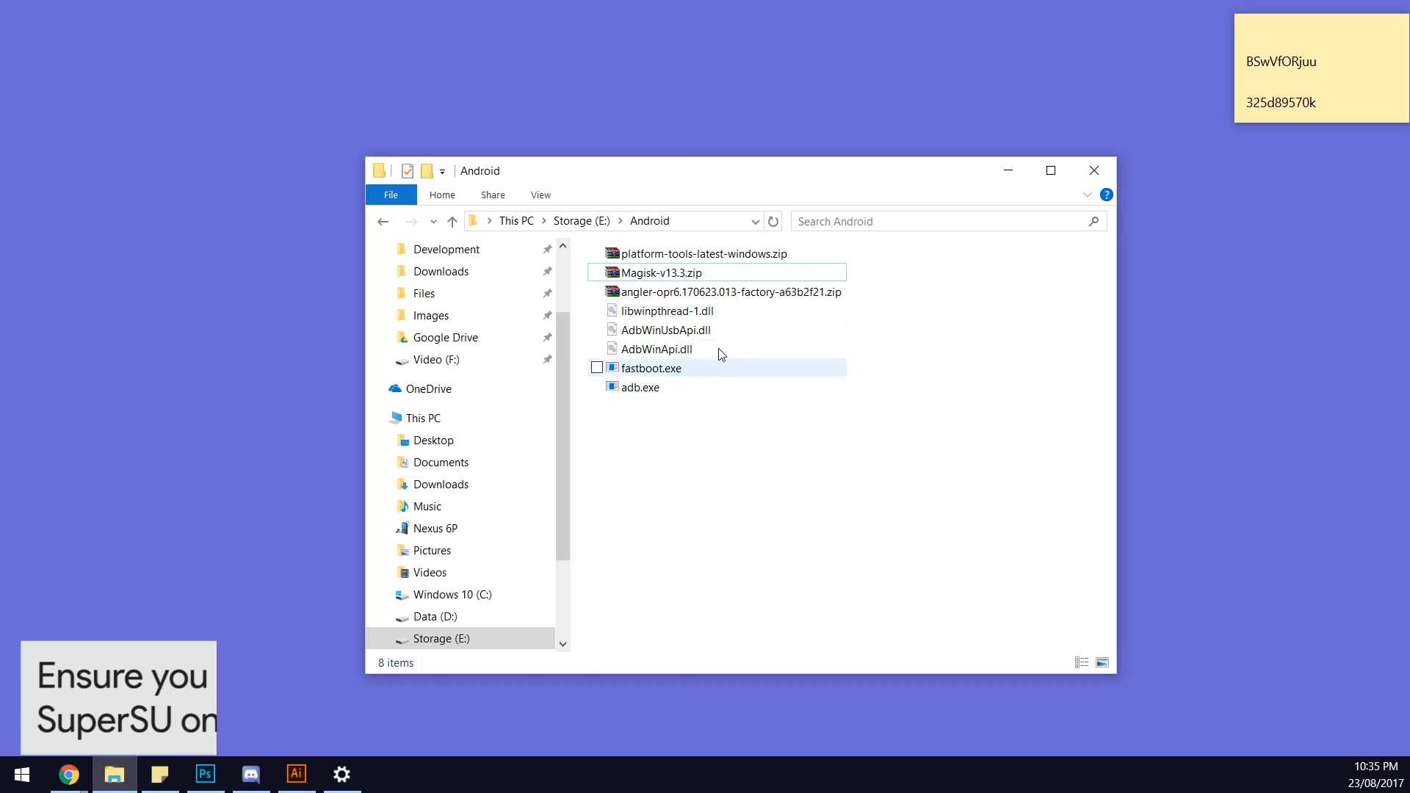
{"action": "mouse_move", "coordinate": [715, 292]}
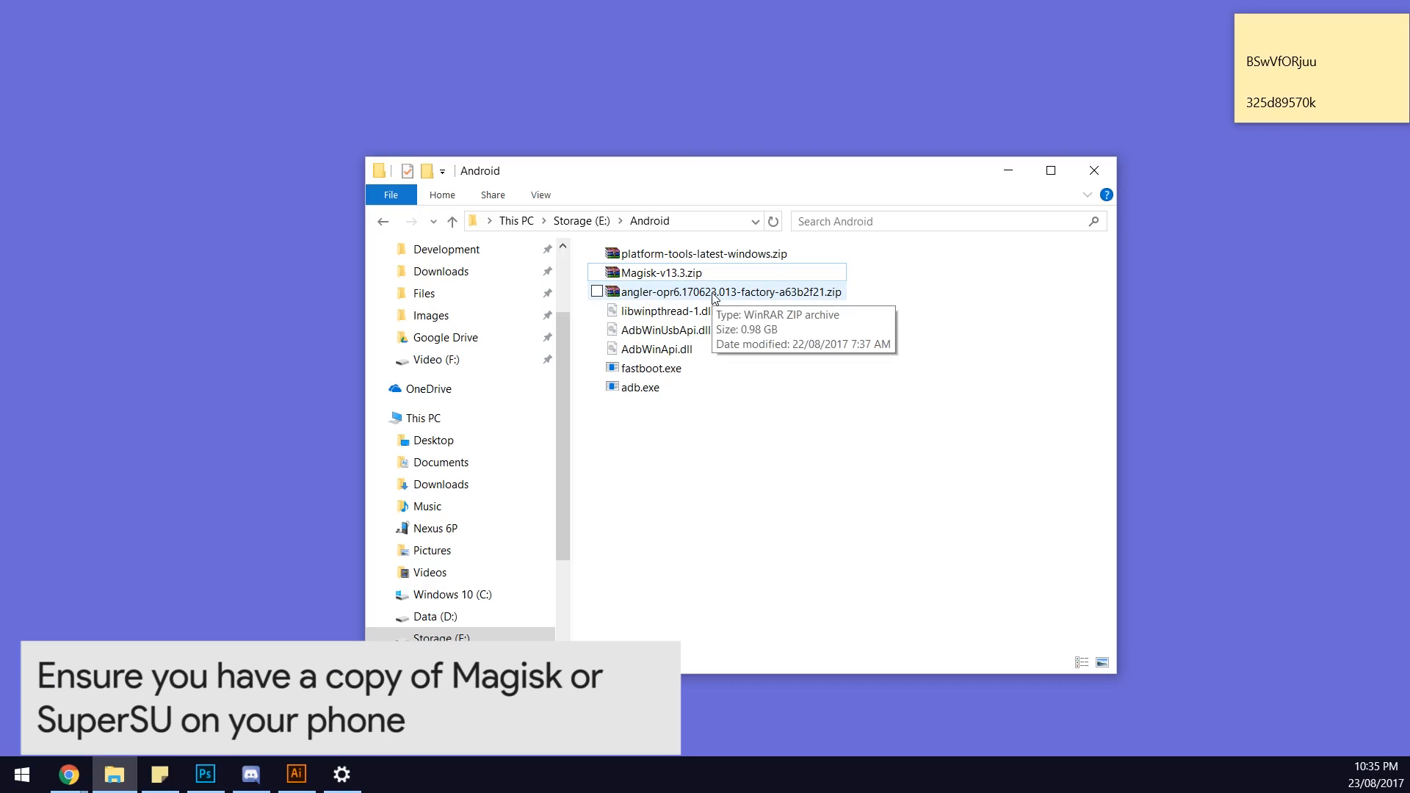
Extract the bootloader and radio images from the angler-opr6.170623.013 folder.
{"action": "double_click", "coordinate": [724, 292]}
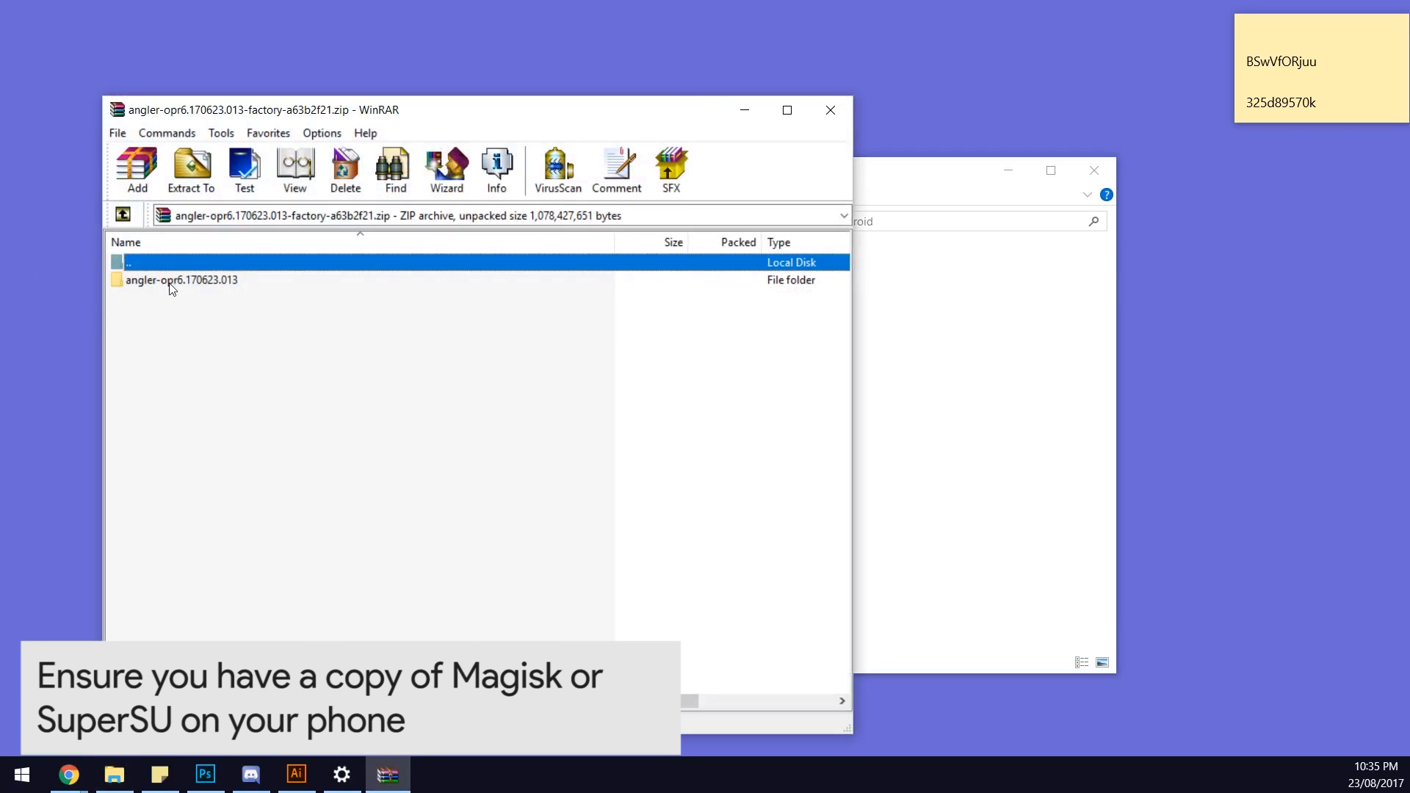
{"action": "double_click", "coordinate": [181, 280]}
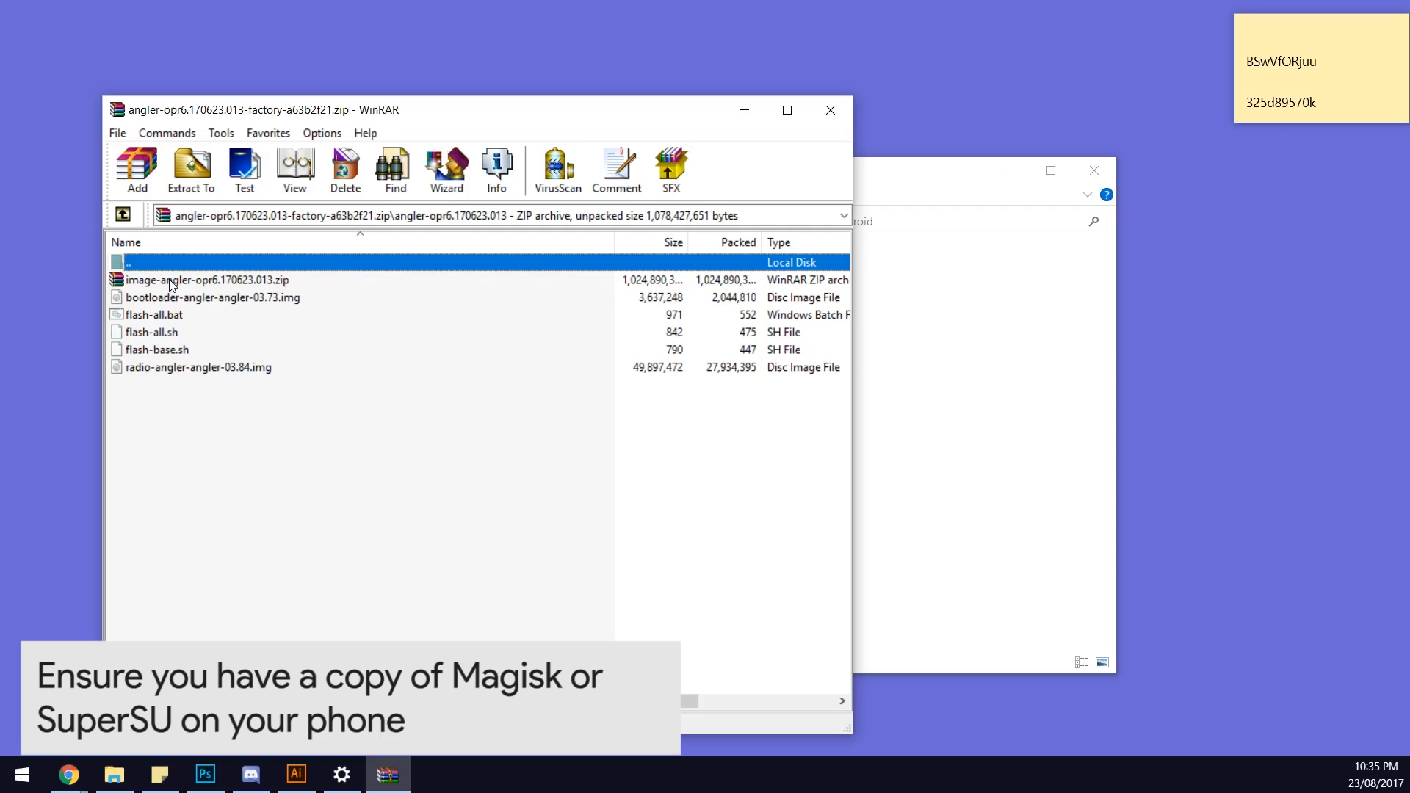
{"action": "left_click", "coordinate": [213, 297]}
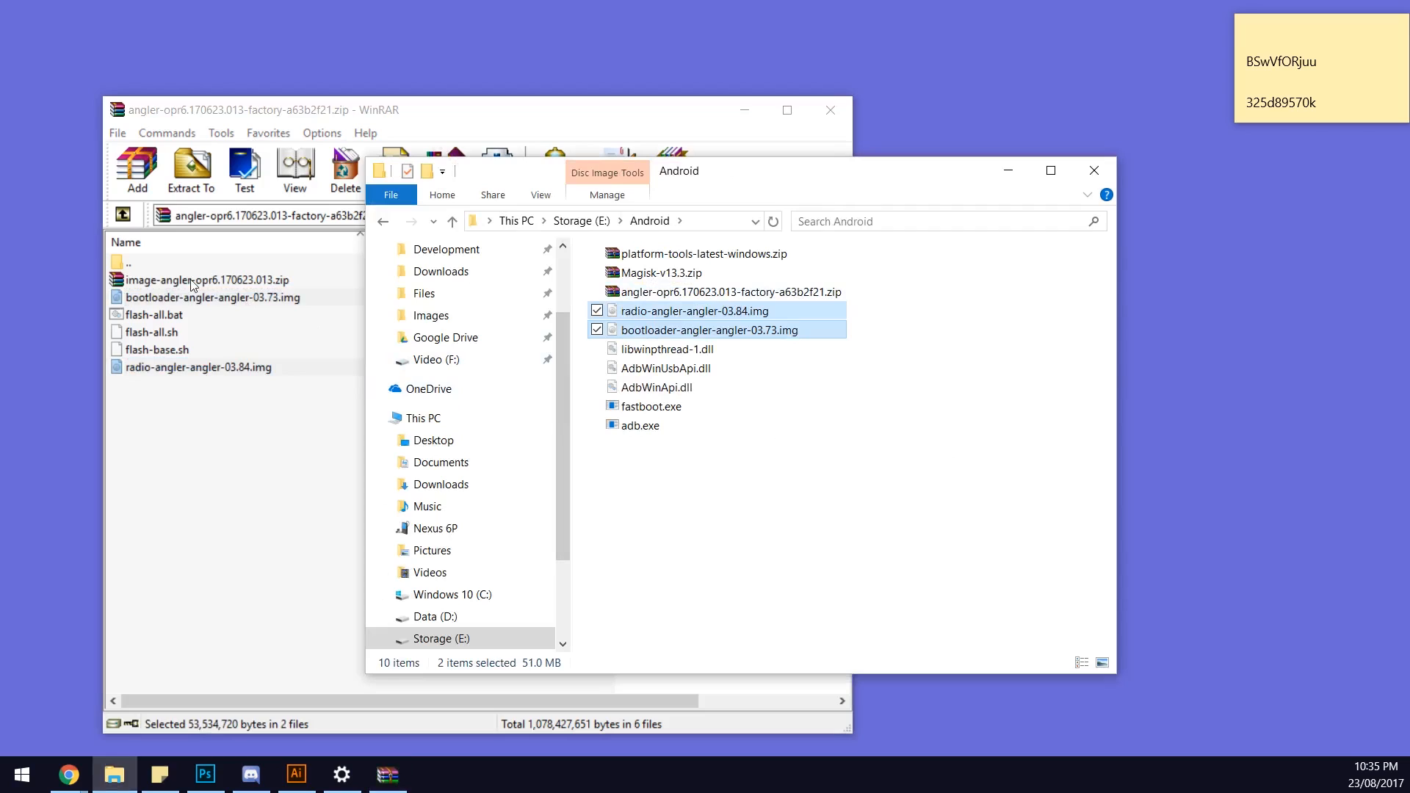
{"action": "left_click", "coordinate": [207, 280]}
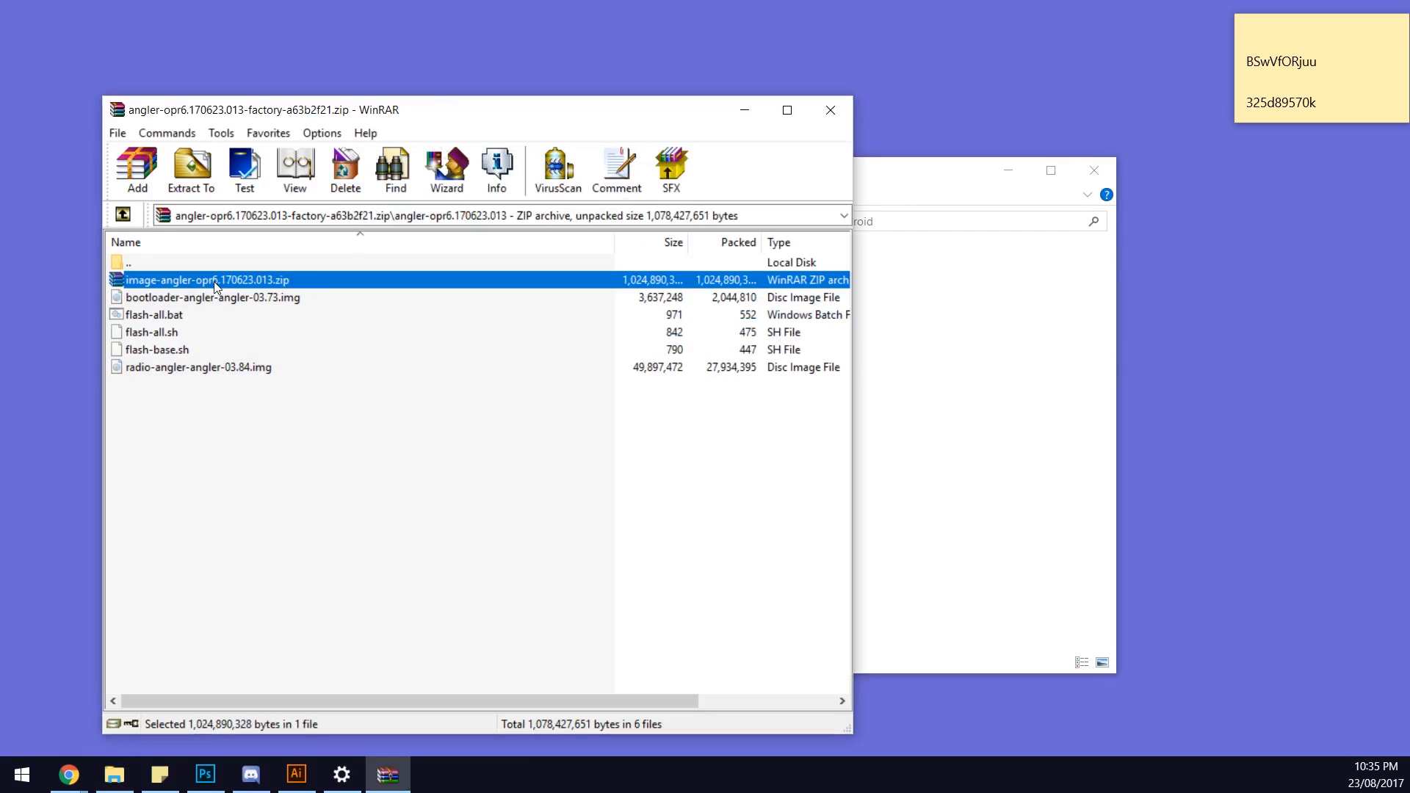
Move boot.img, system.img and vendor.img out of the image-angler archive.
{"action": "left_click", "coordinate": [189, 169]}
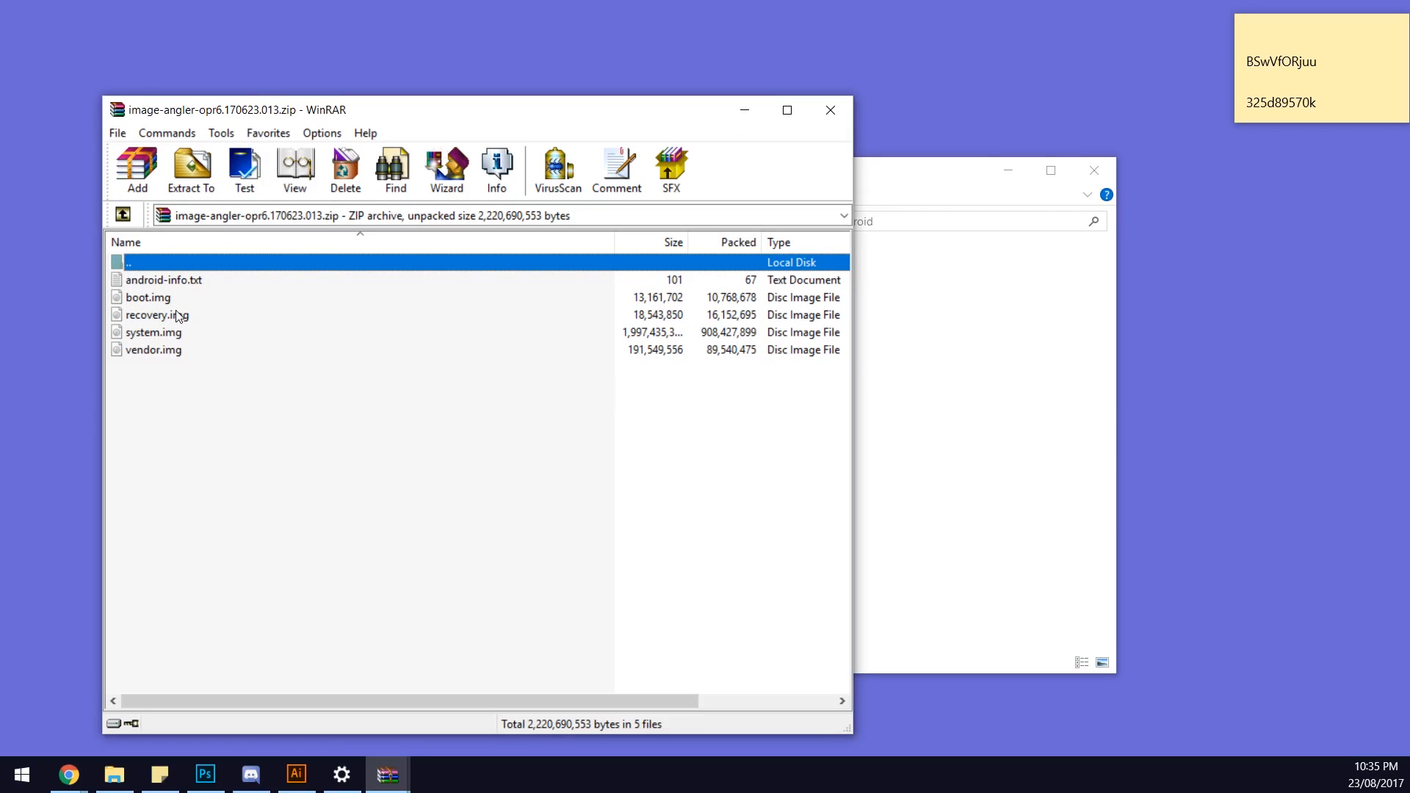
{"action": "mouse_move", "coordinate": [149, 305]}
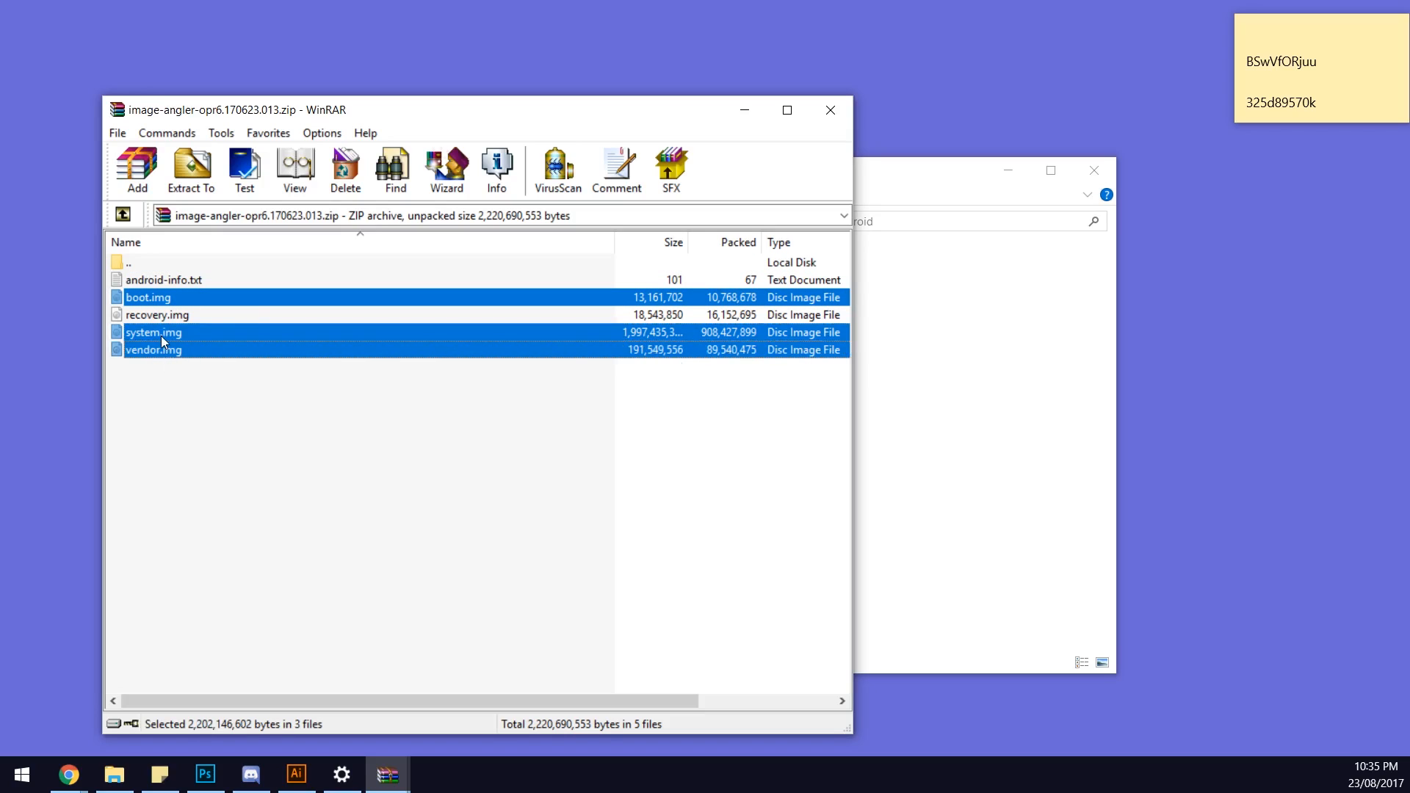
{"action": "left_click", "coordinate": [189, 169]}
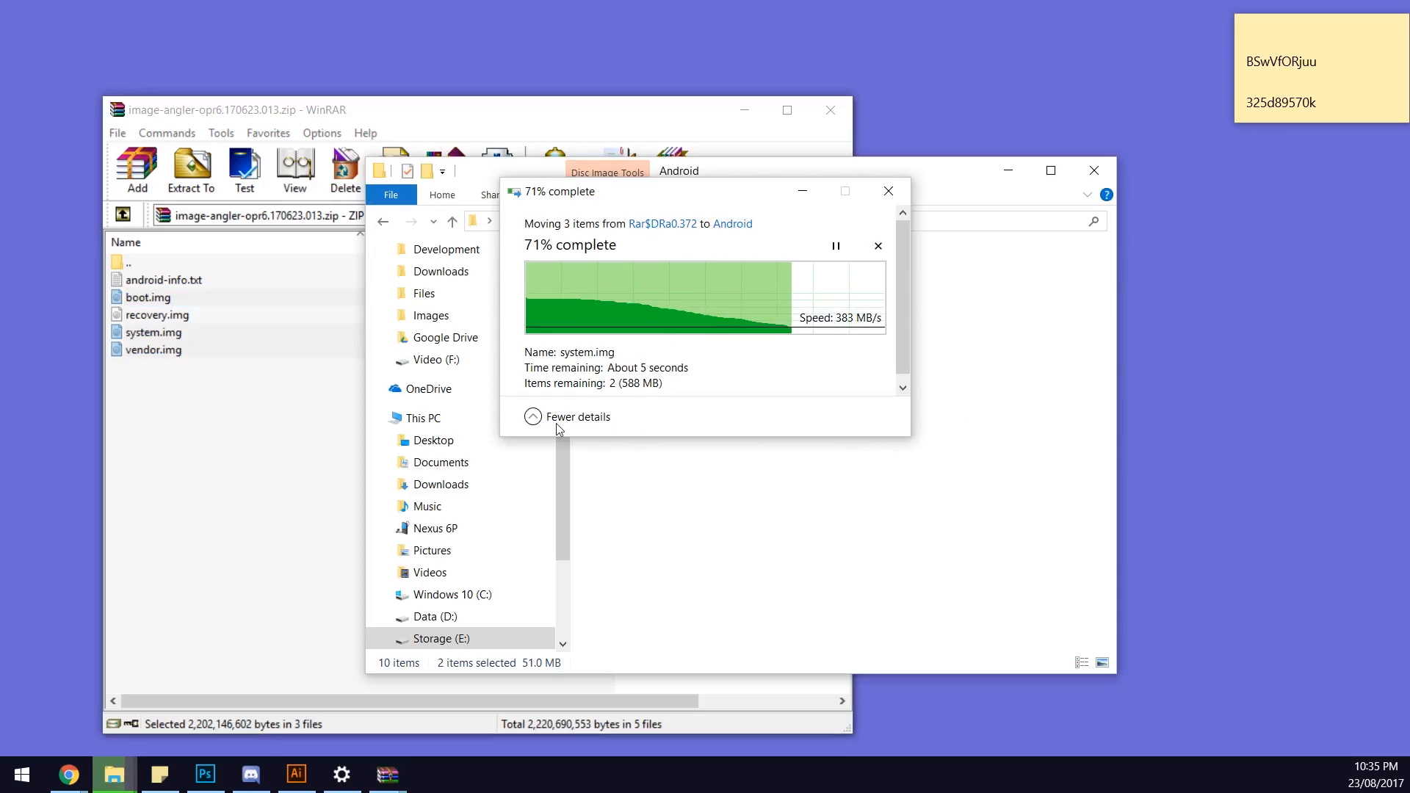
{"action": "left_click", "coordinate": [532, 417]}
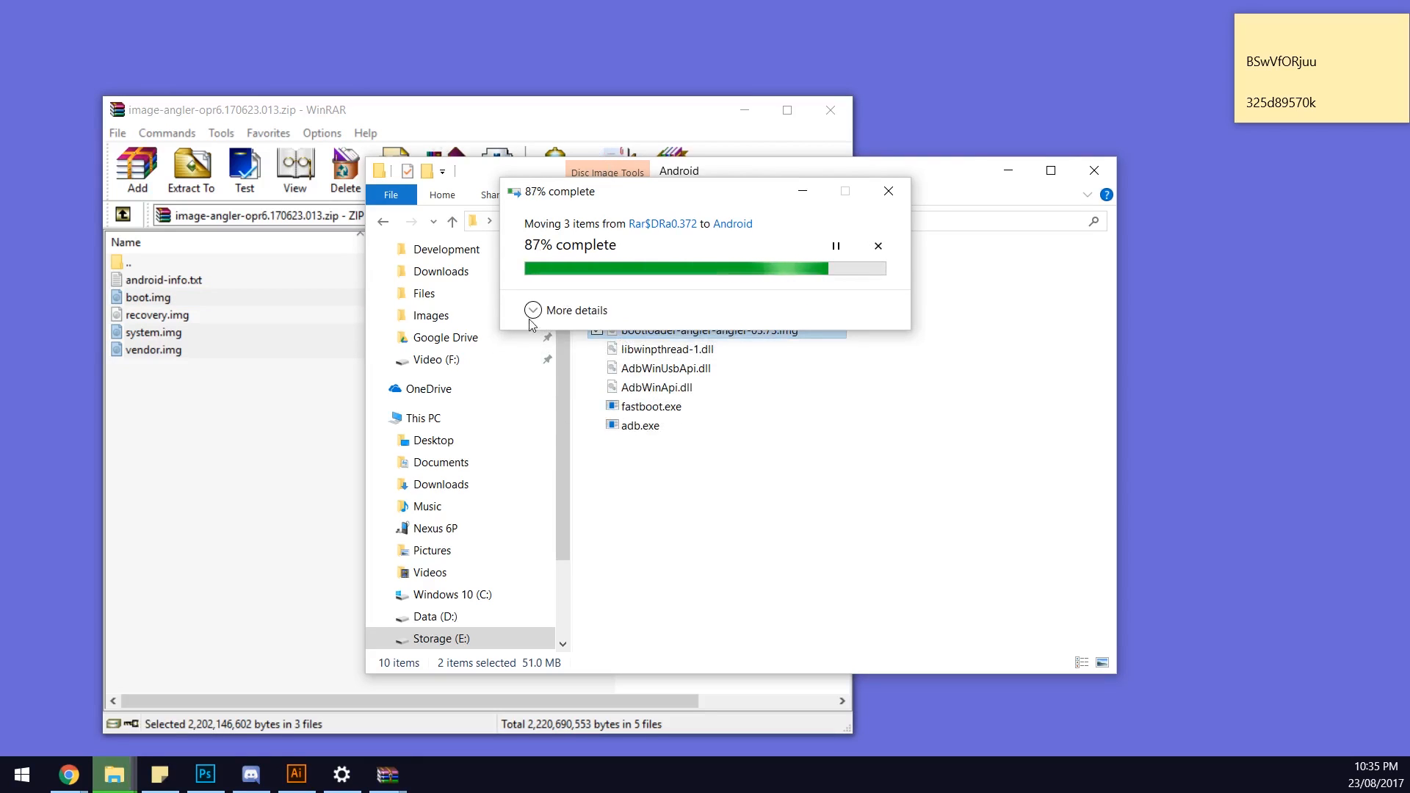
{"action": "left_click", "coordinate": [533, 310]}
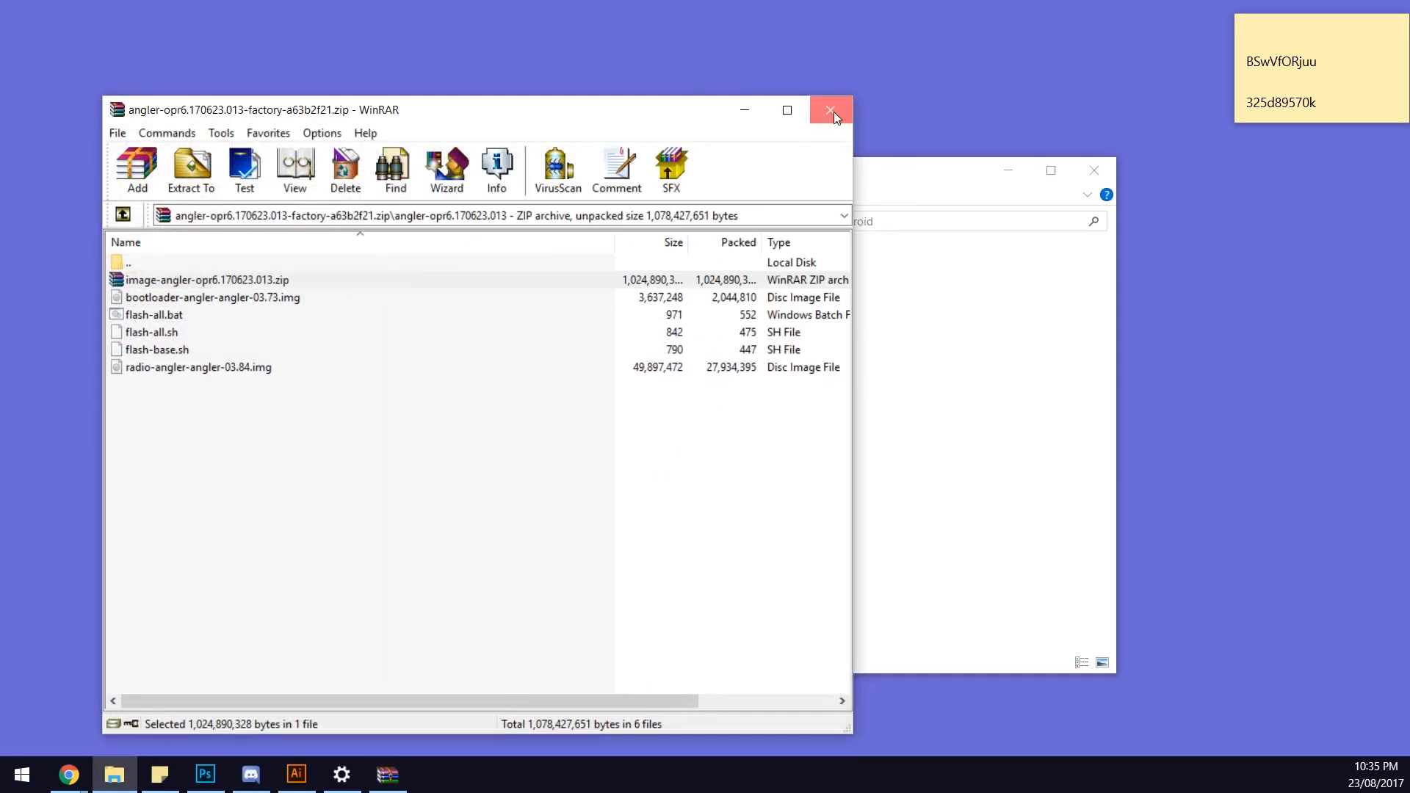
Close WinRAR and review the images, adb/fastboot files and Magisk-v13.3.zip.
{"action": "left_click", "coordinate": [830, 109]}
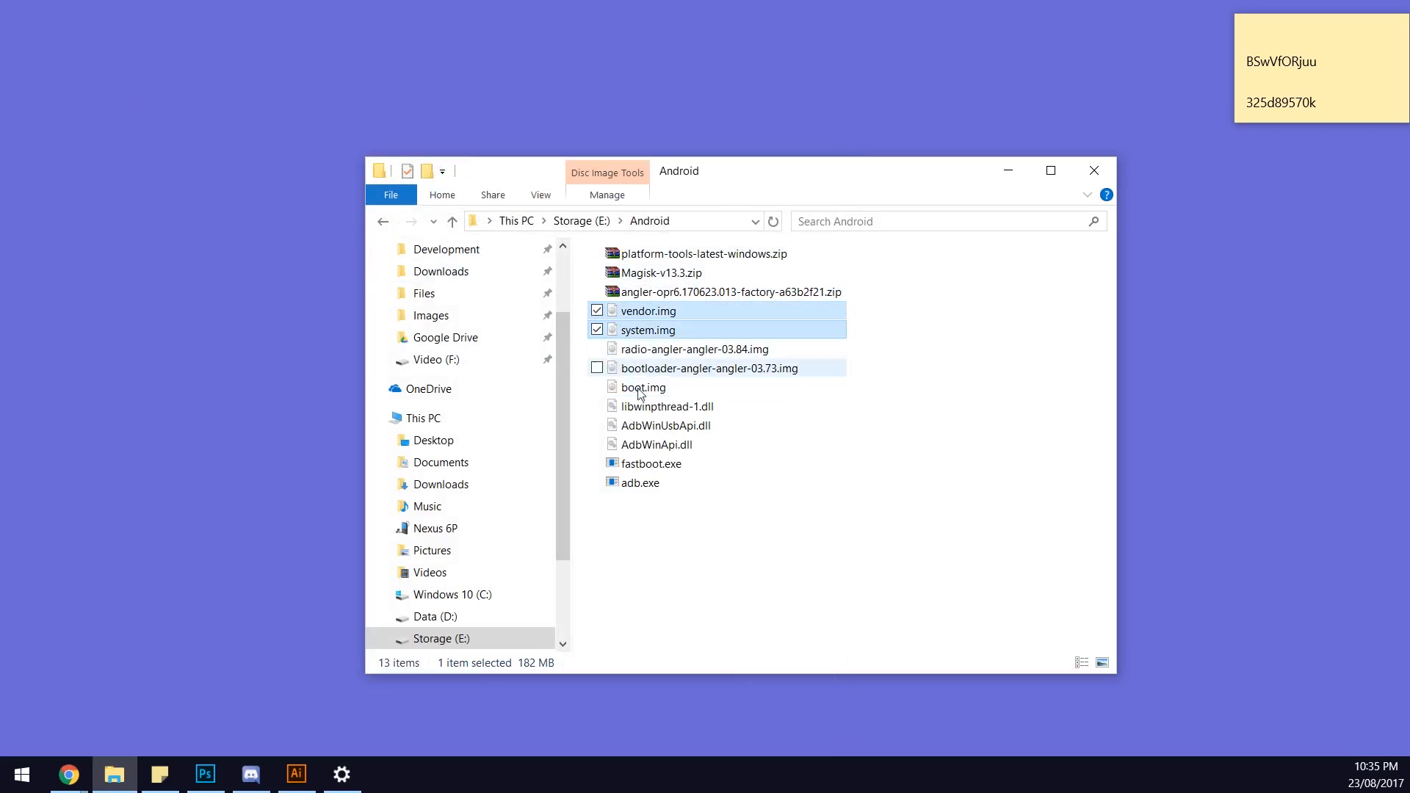
{"action": "left_click", "coordinate": [597, 368]}
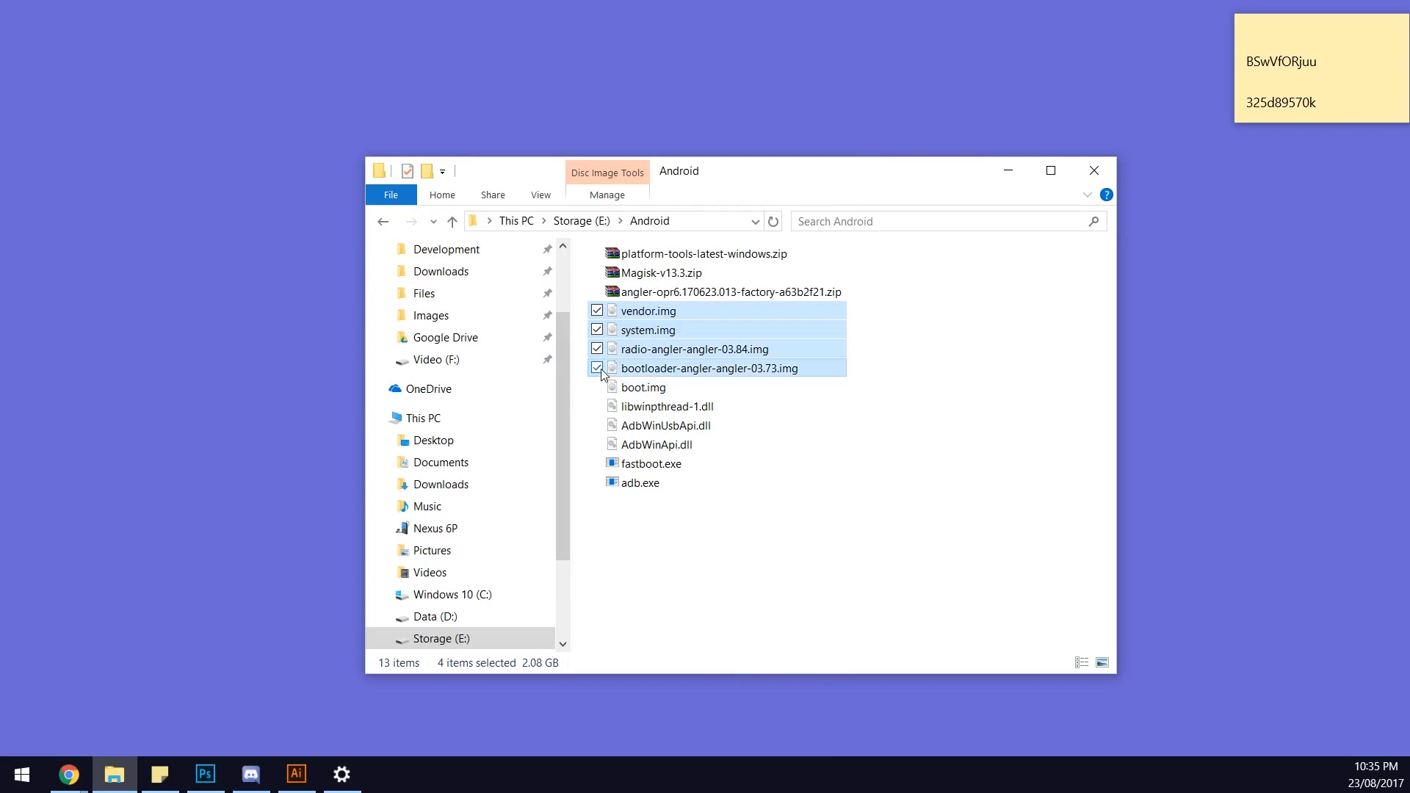
{"action": "left_click", "coordinate": [597, 387]}
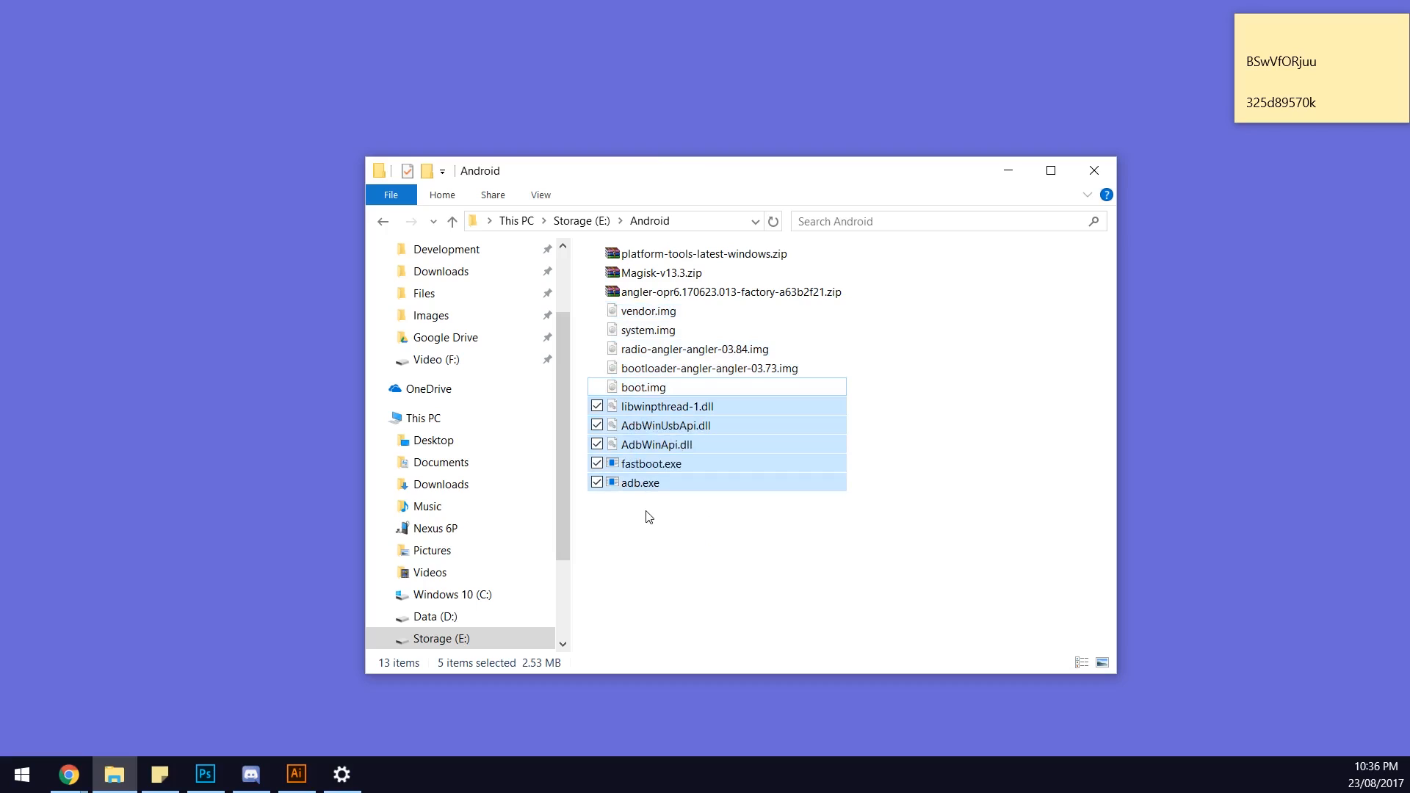
{"action": "mouse_move", "coordinate": [642, 431]}
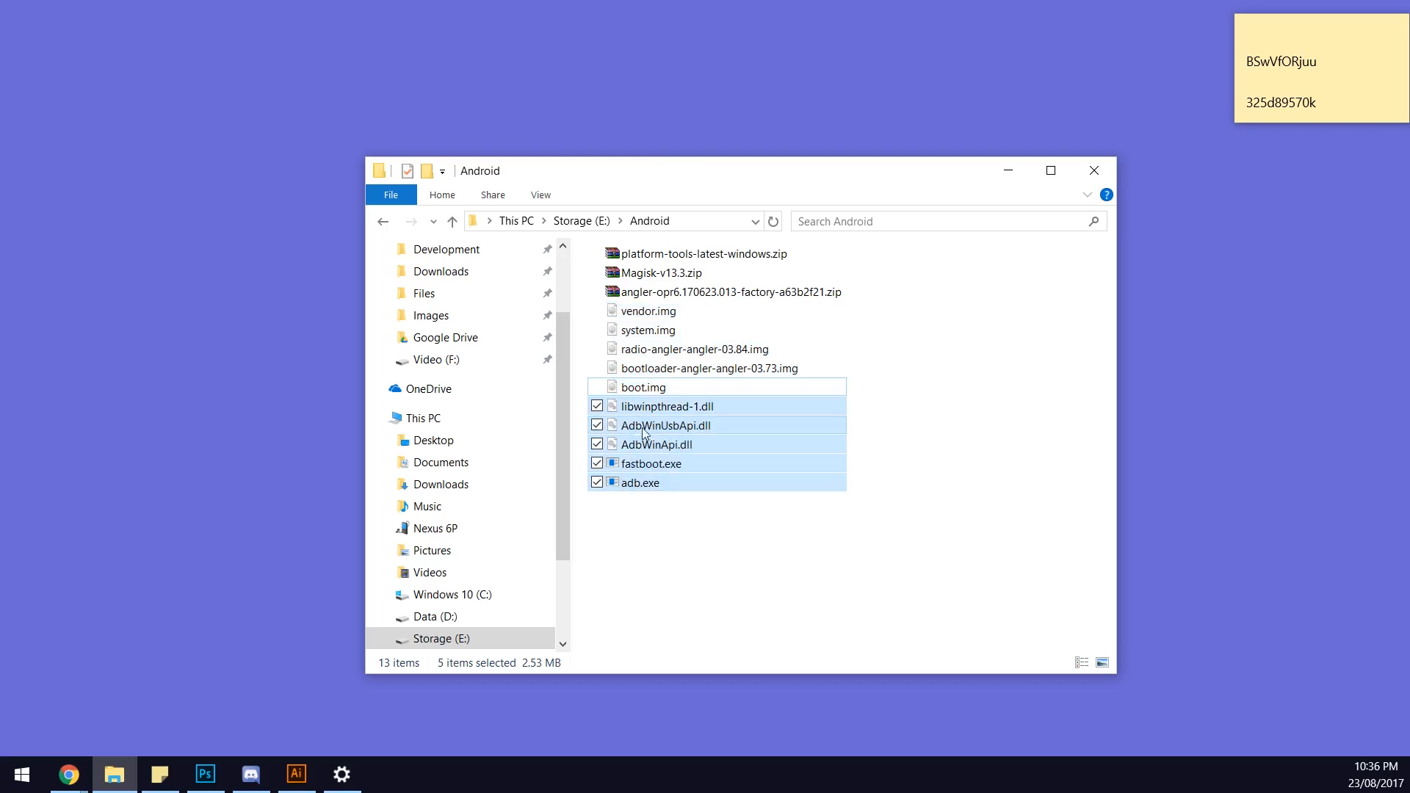
{"action": "left_click", "coordinate": [661, 271]}
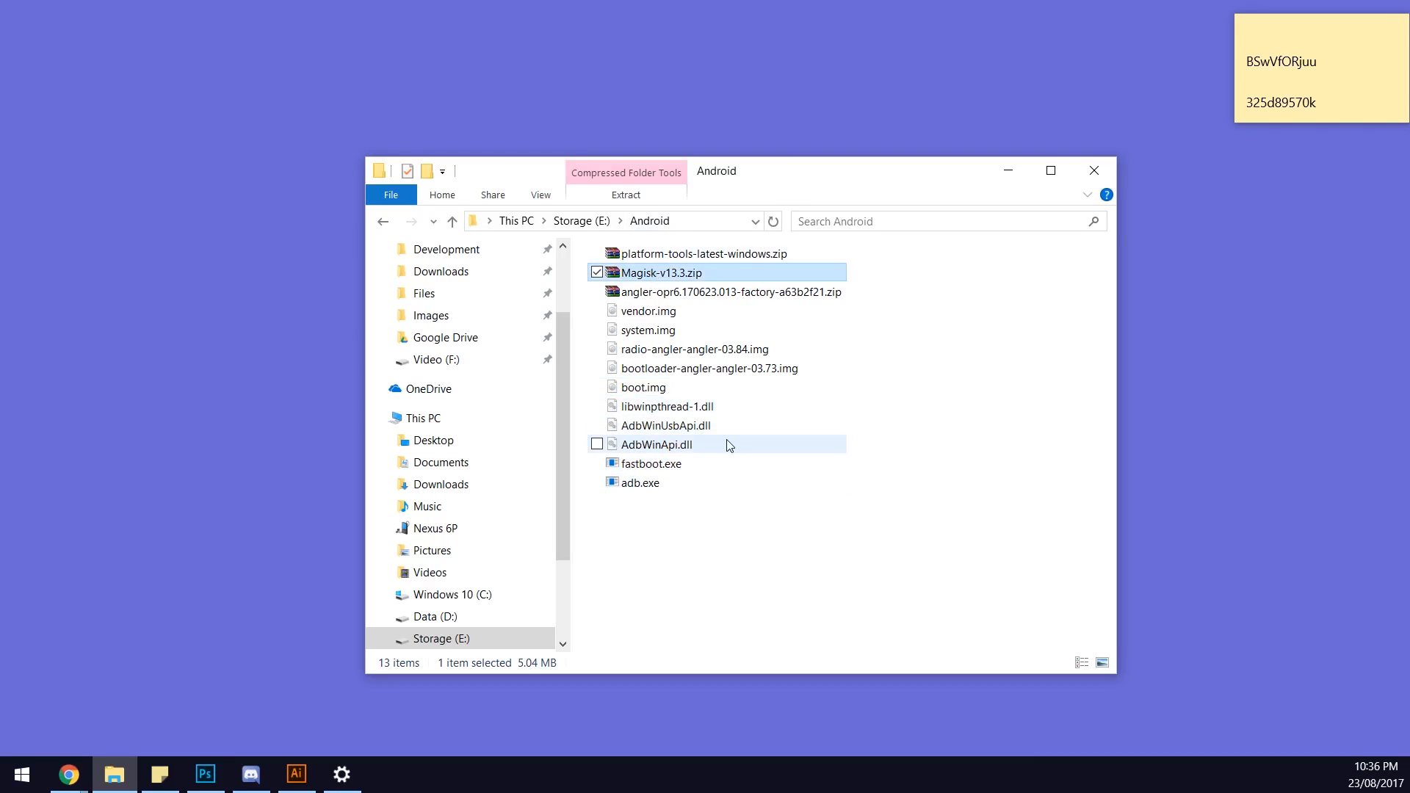
{"action": "mouse_move", "coordinate": [704, 553]}
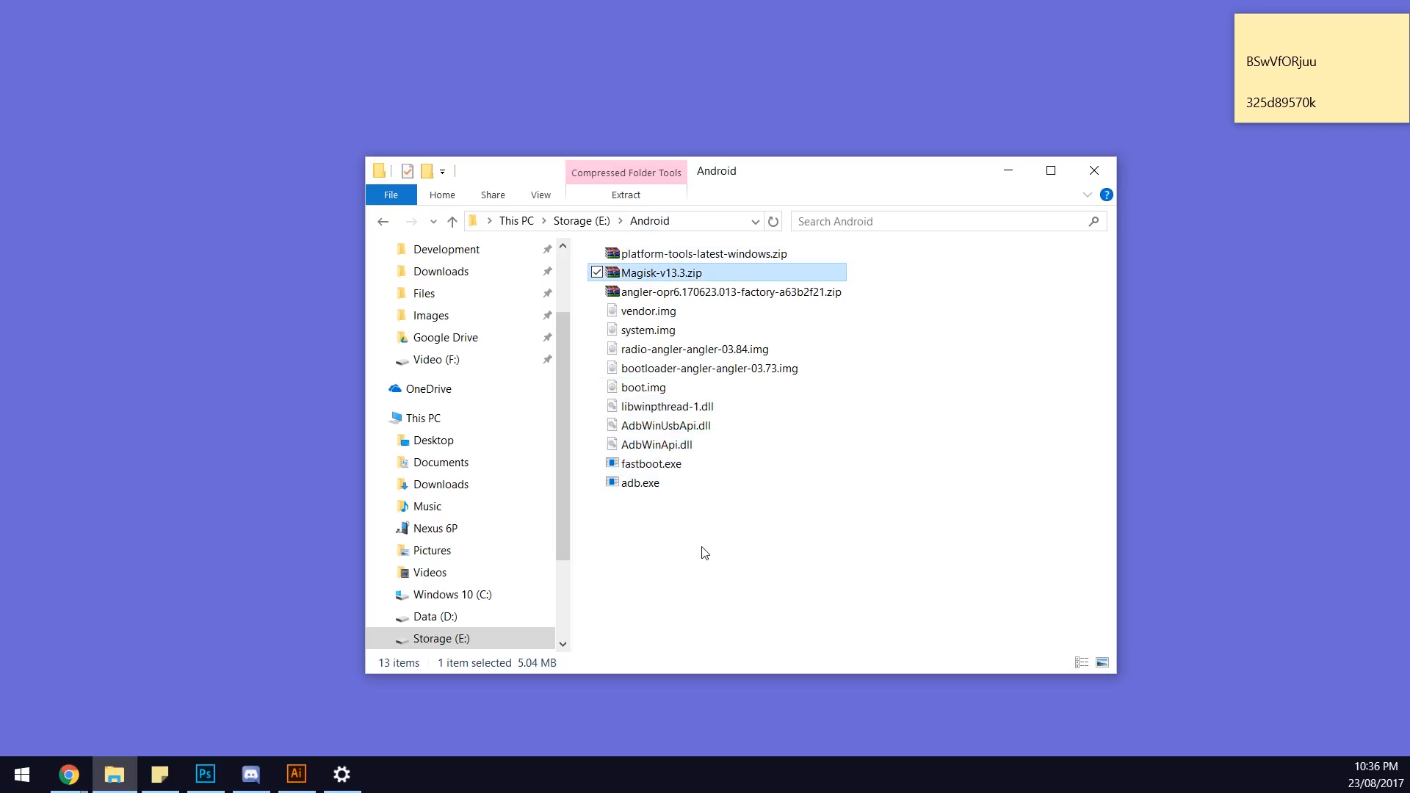